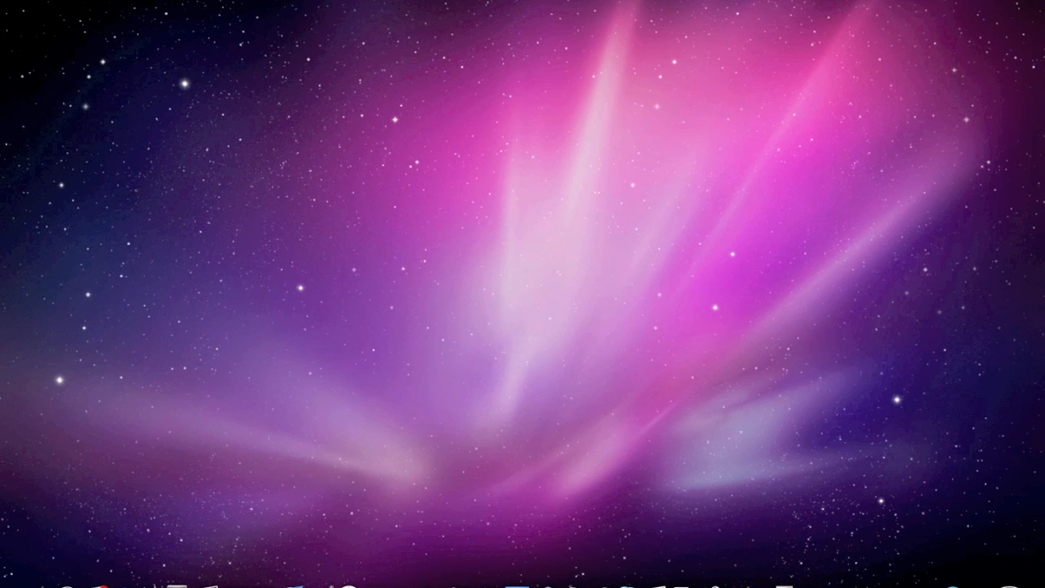
mouse_move(628, 580)
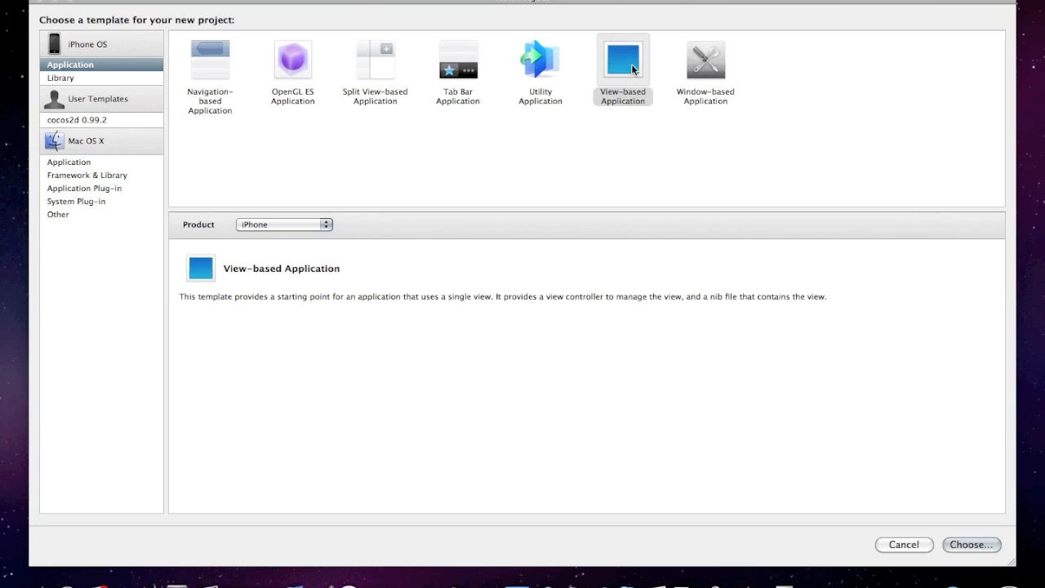
Step: Create a View-based Application project named UISegment and save it
left_click(970, 546)
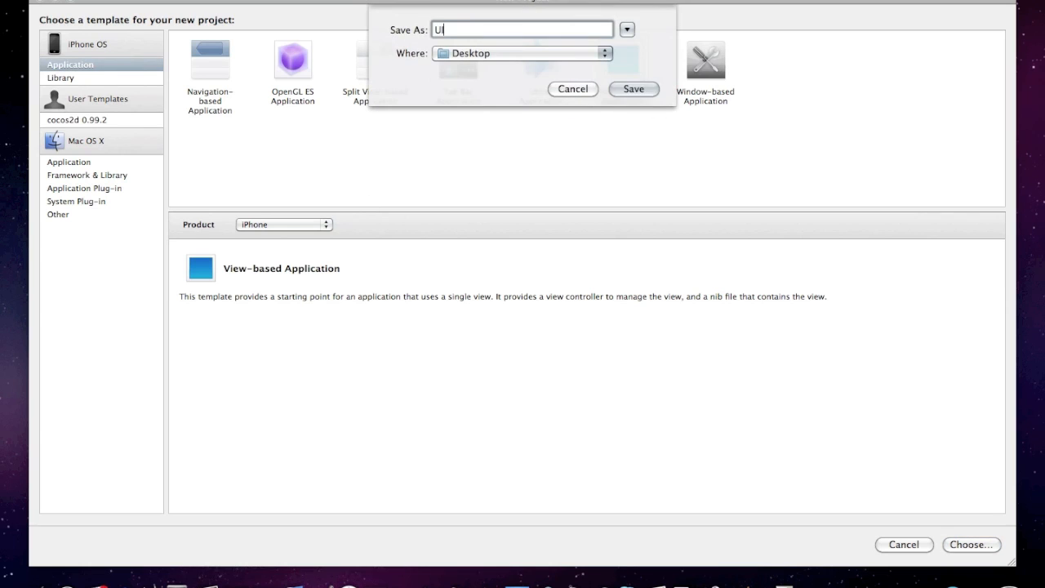
type("Segment")
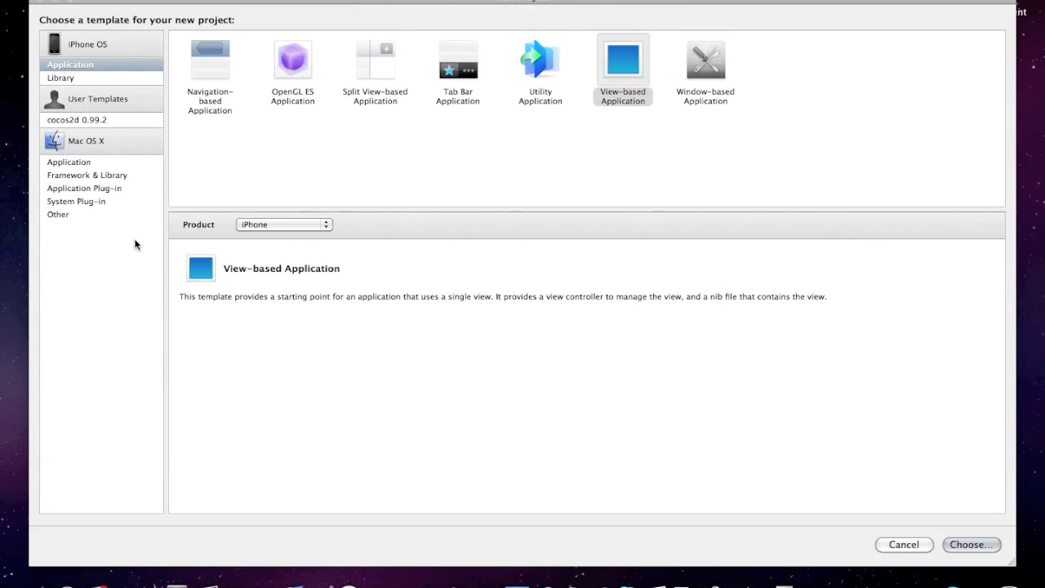
left_click(970, 546)
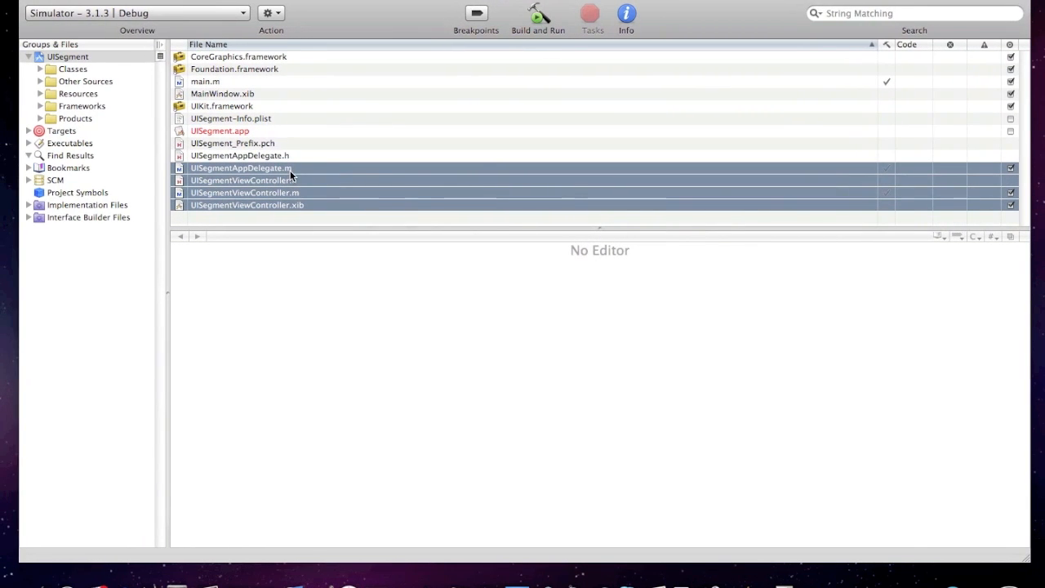
Step: In UISegmentViewController.h declare IBOutlet UILabel *label;
left_click(242, 180)
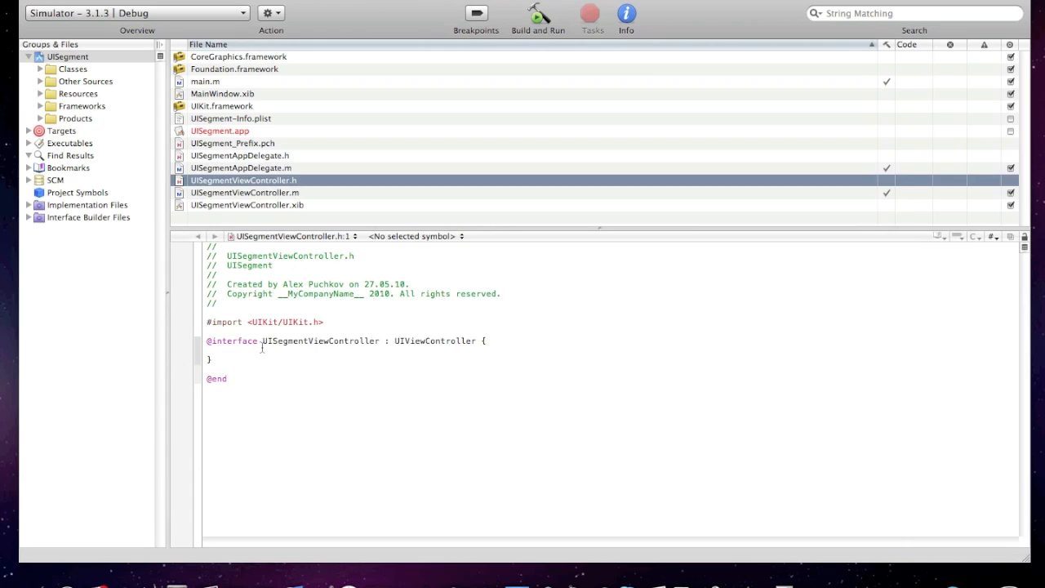
type("IBOutlet")
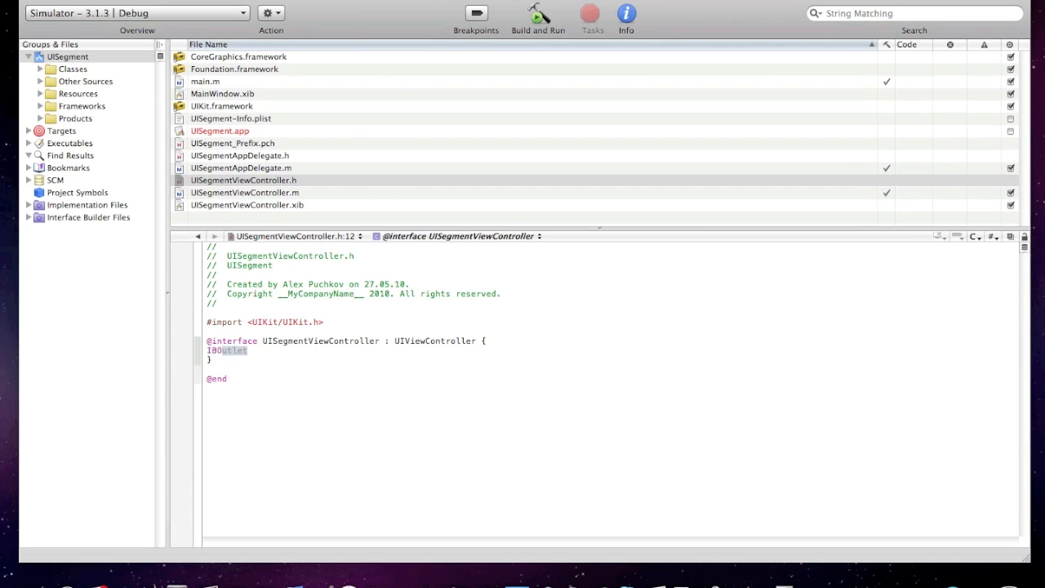
type("UILabel")
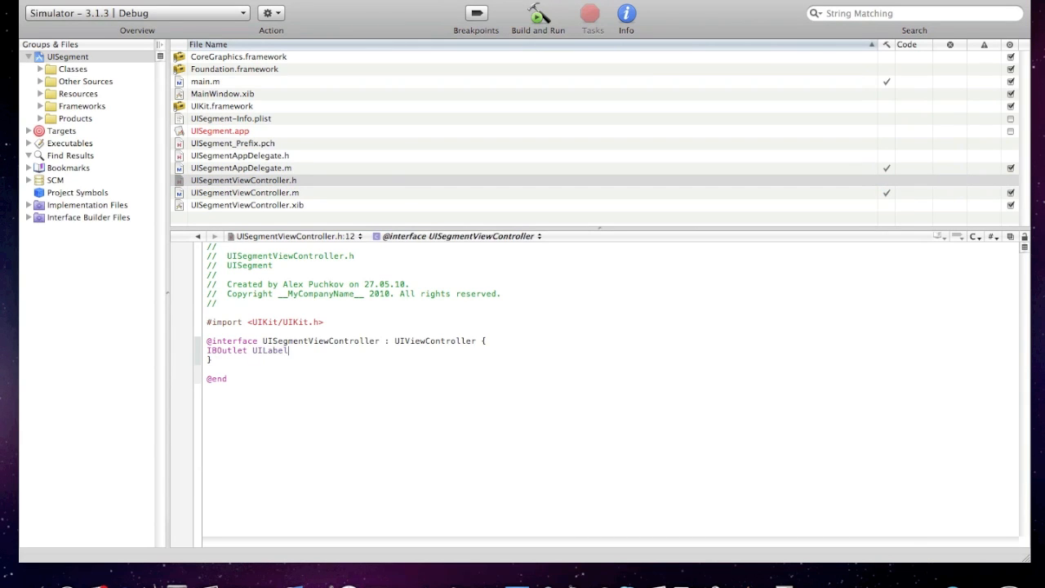
type("*label")
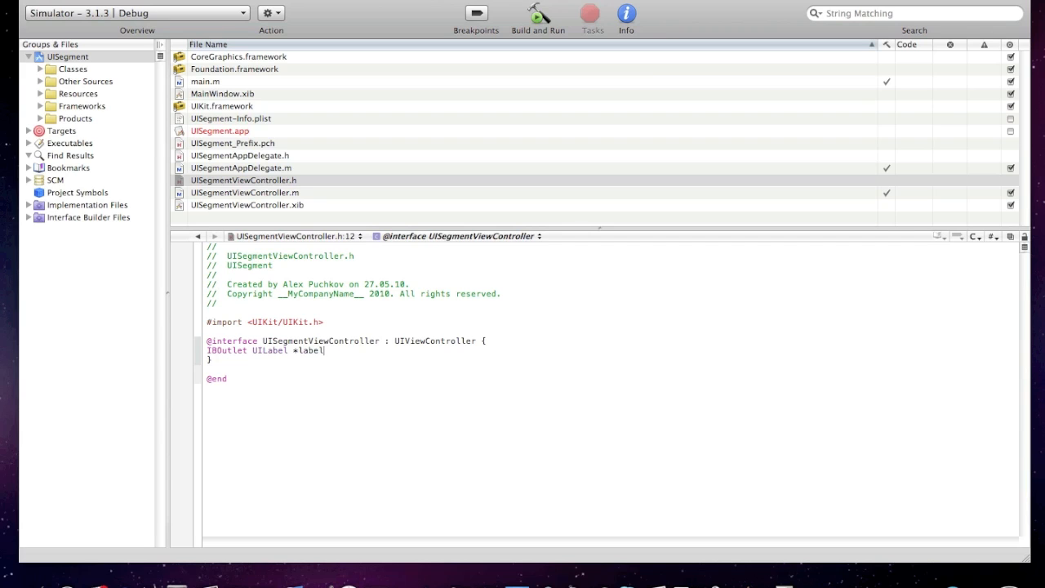
type(";")
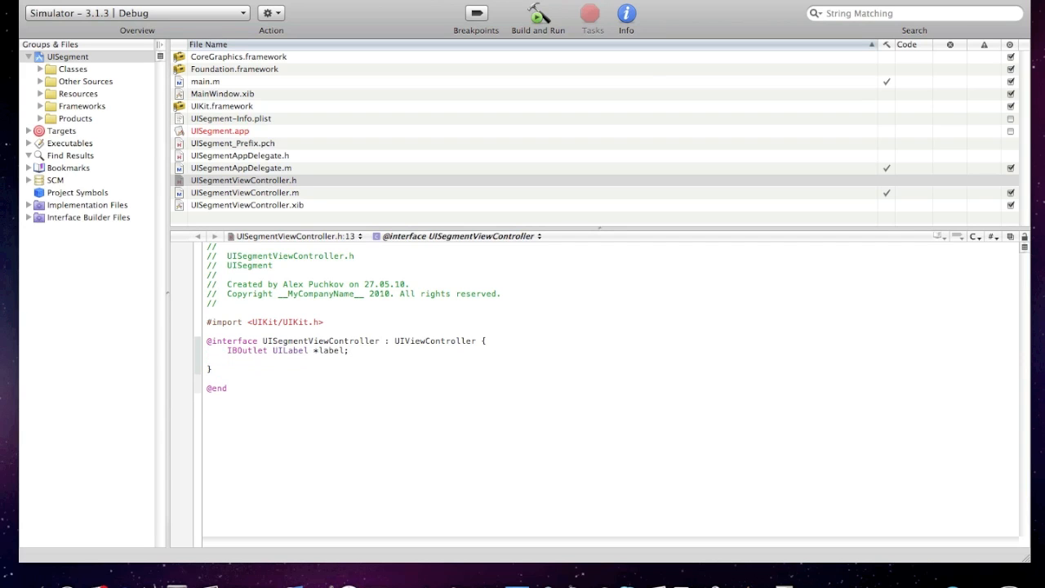
Step: Declare IBOutlet UISegmentedControl *control; in the header
type("IBOutlet")
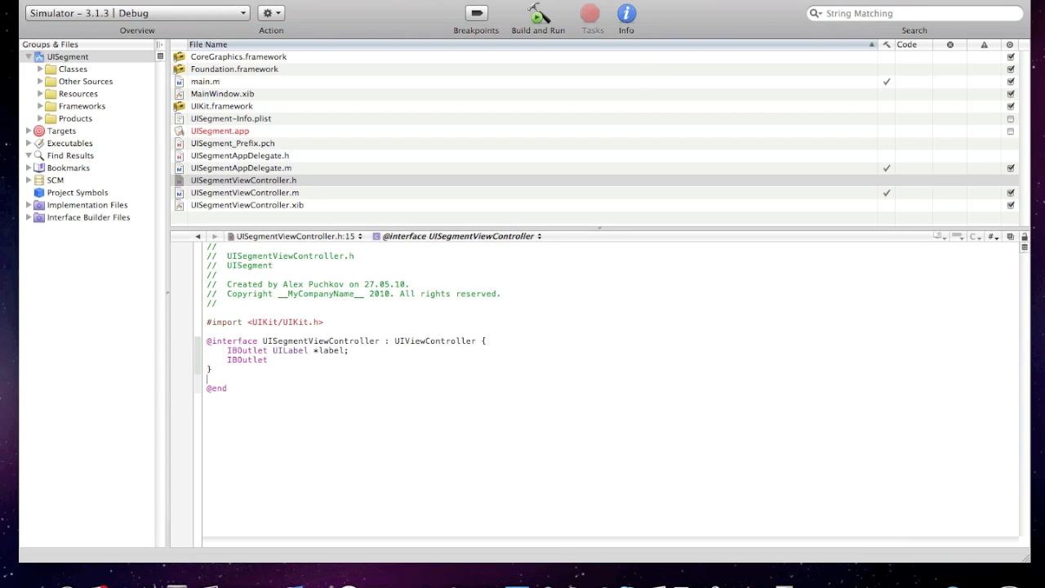
type("UI")
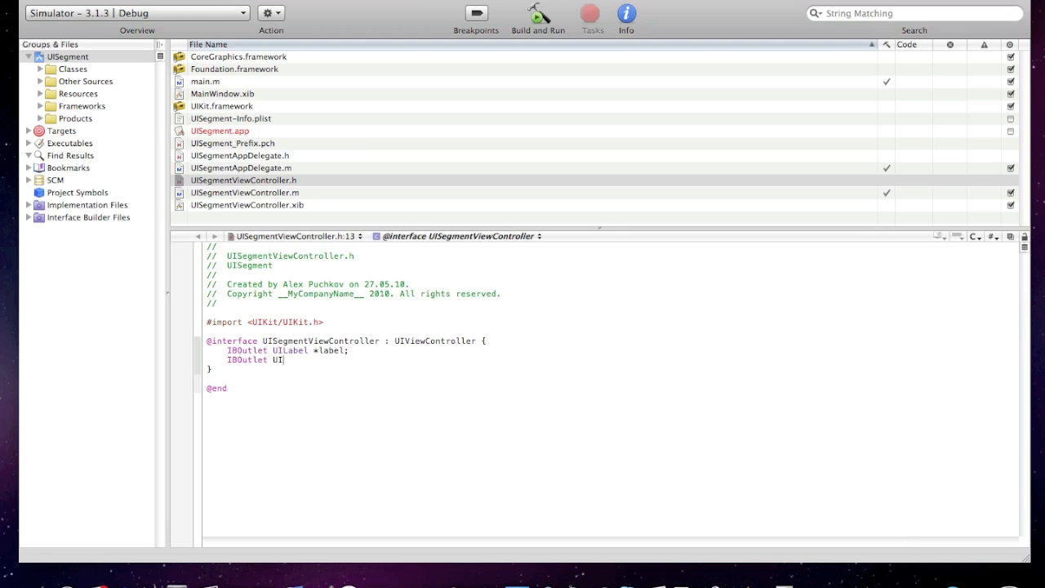
type("SegmentViewController")
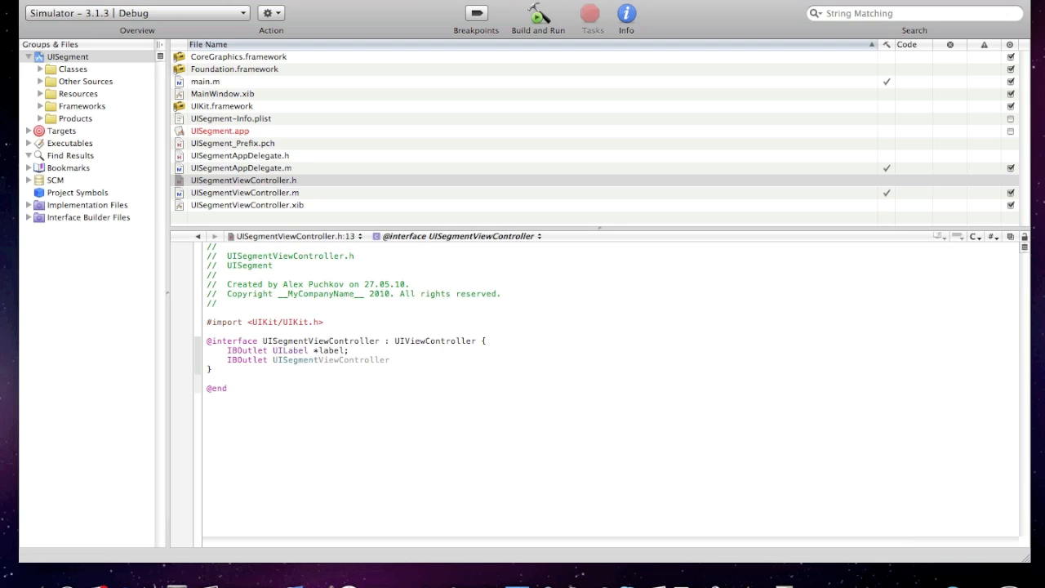
type("UISegmentedControl")
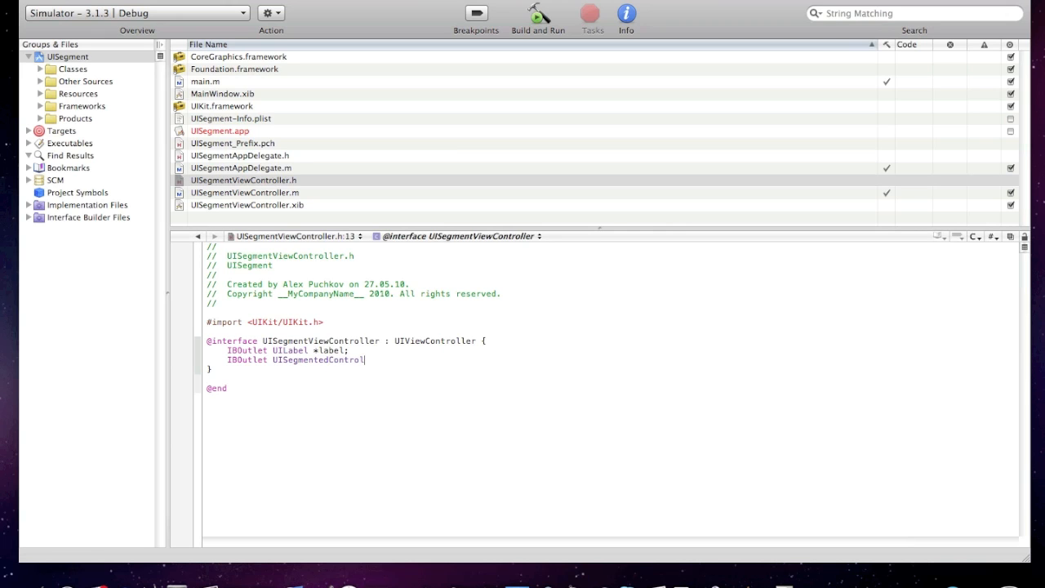
type("*")
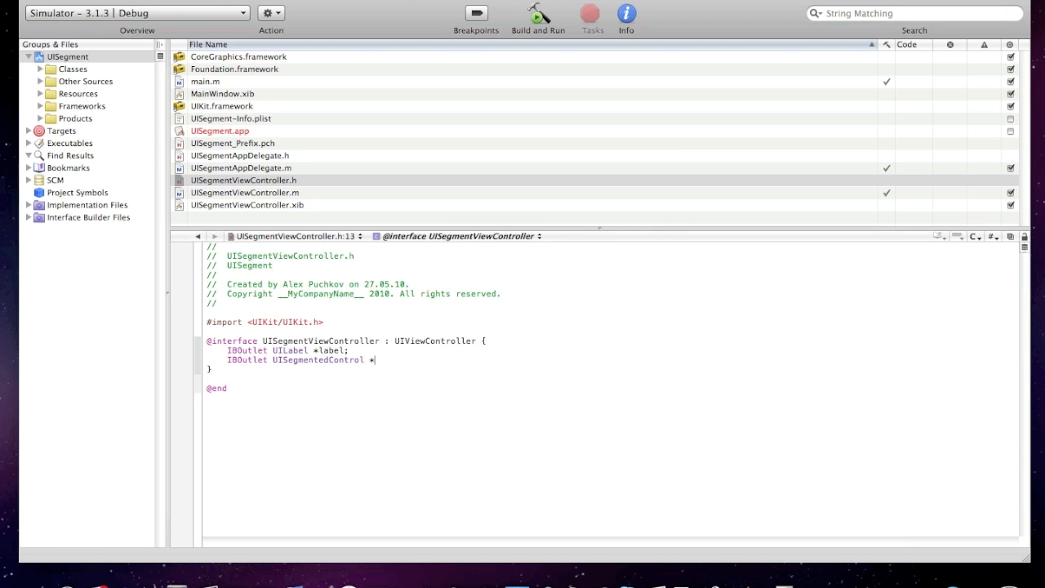
type("control")
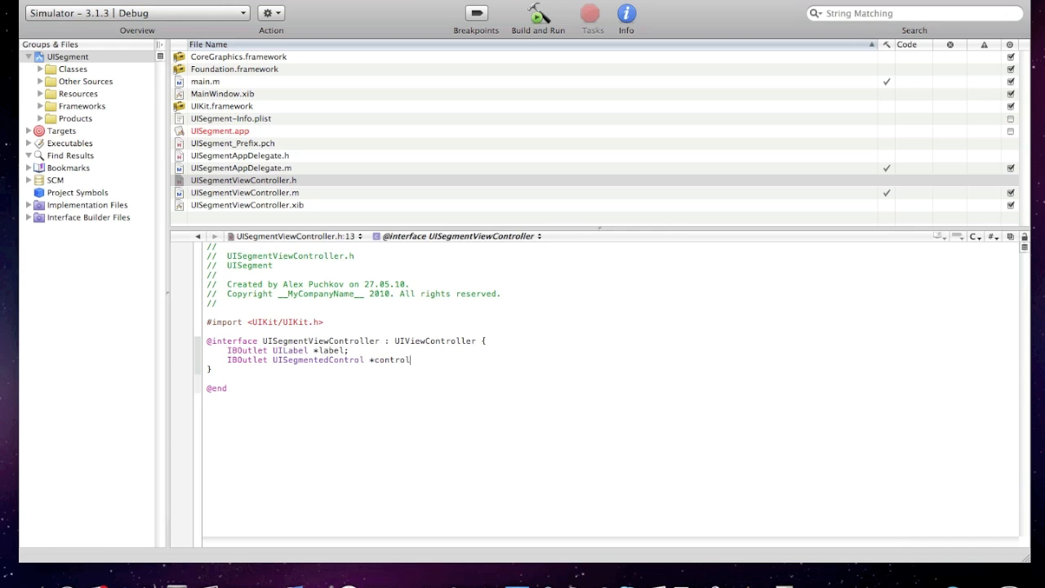
type(";")
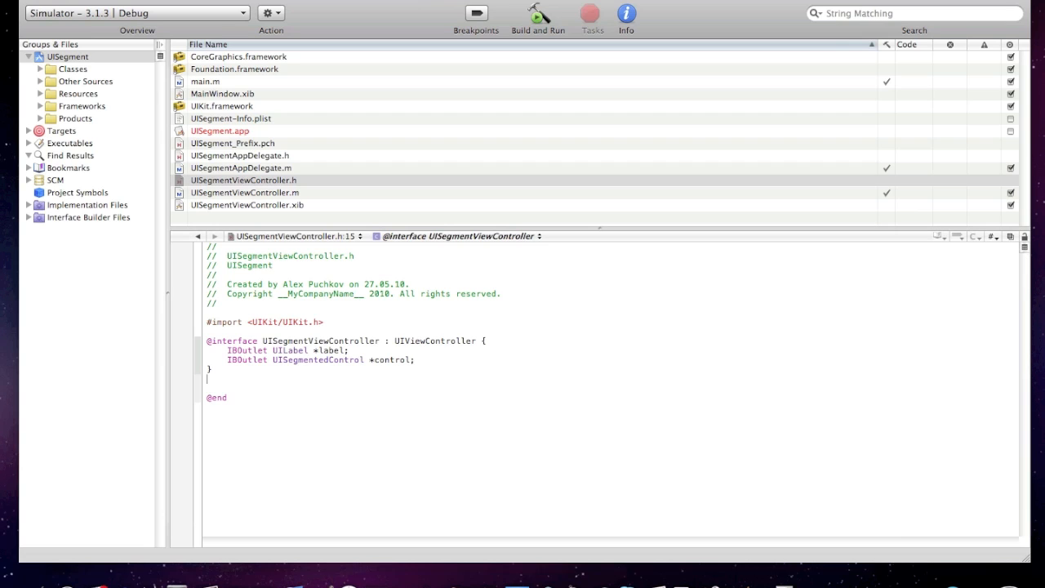
Step: Add the -(IBAction)changeText declaration to the header
type("-(IBAction")
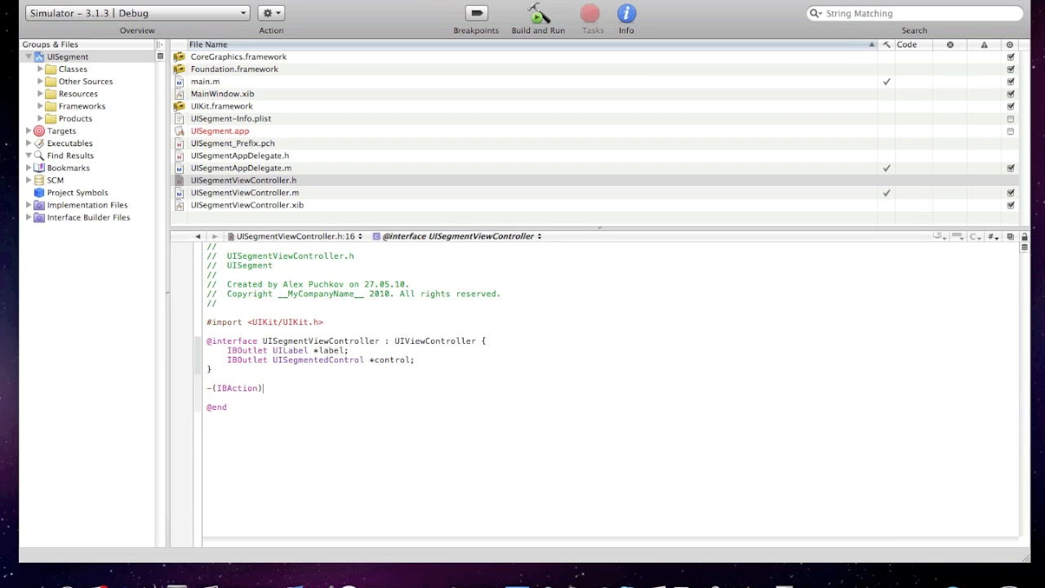
type("shangeText;")
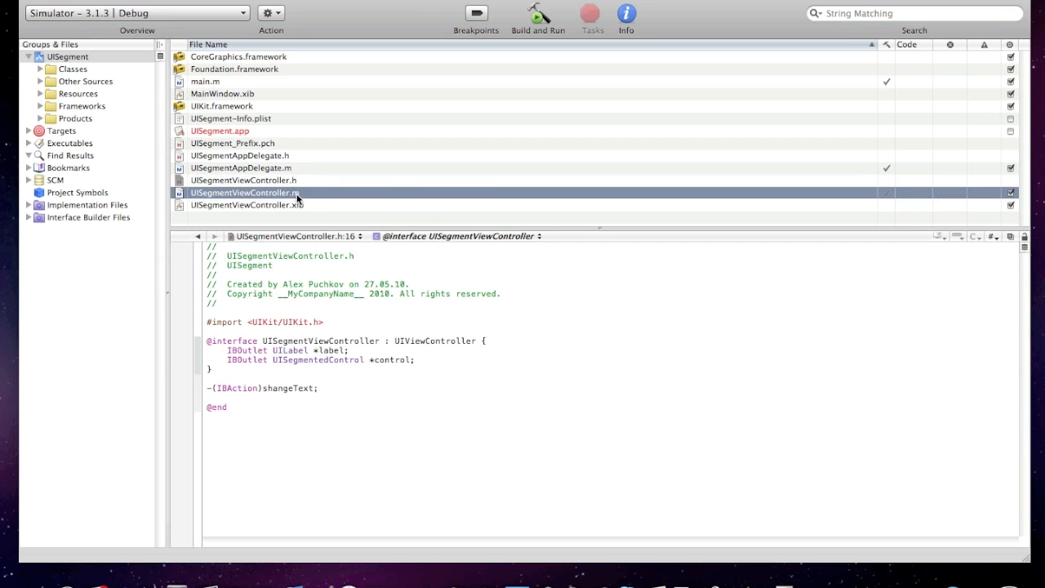
Step: In UISegmentViewController.m begin -(IBAction)changeText{ with an if-statement placeholder
left_click(245, 193)
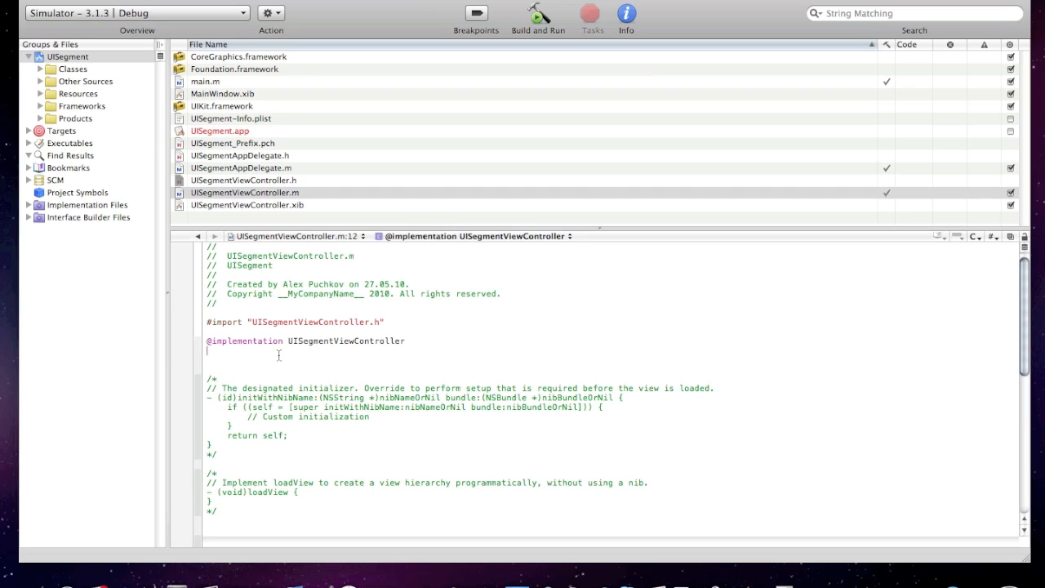
type("-(")
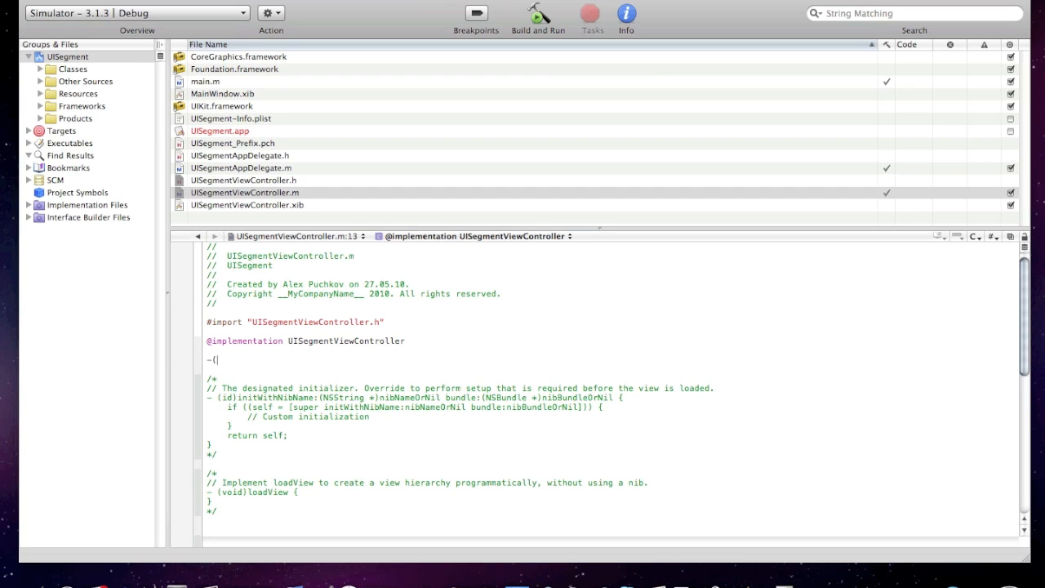
type("IBAction(")
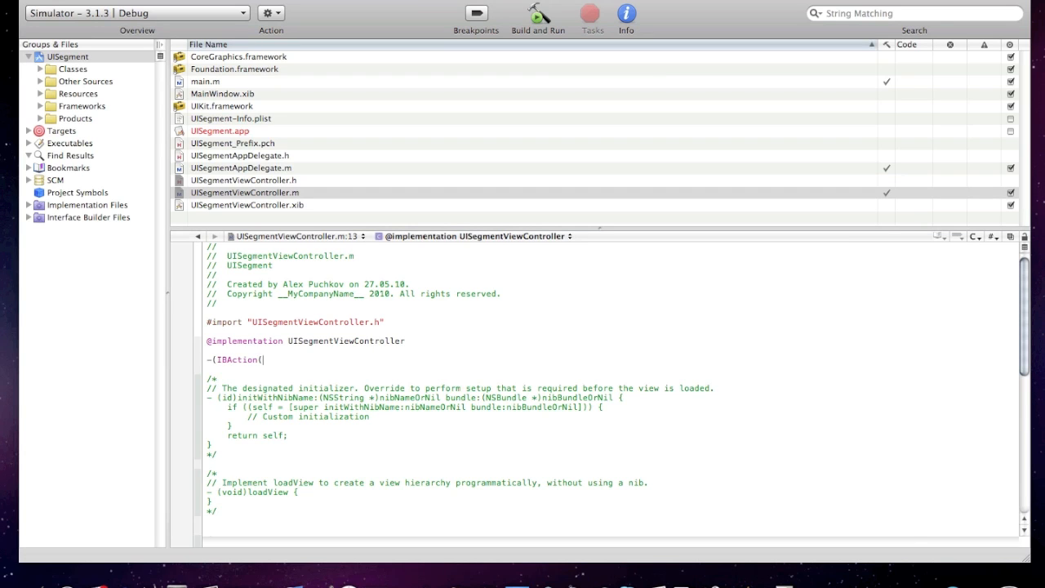
type("change")
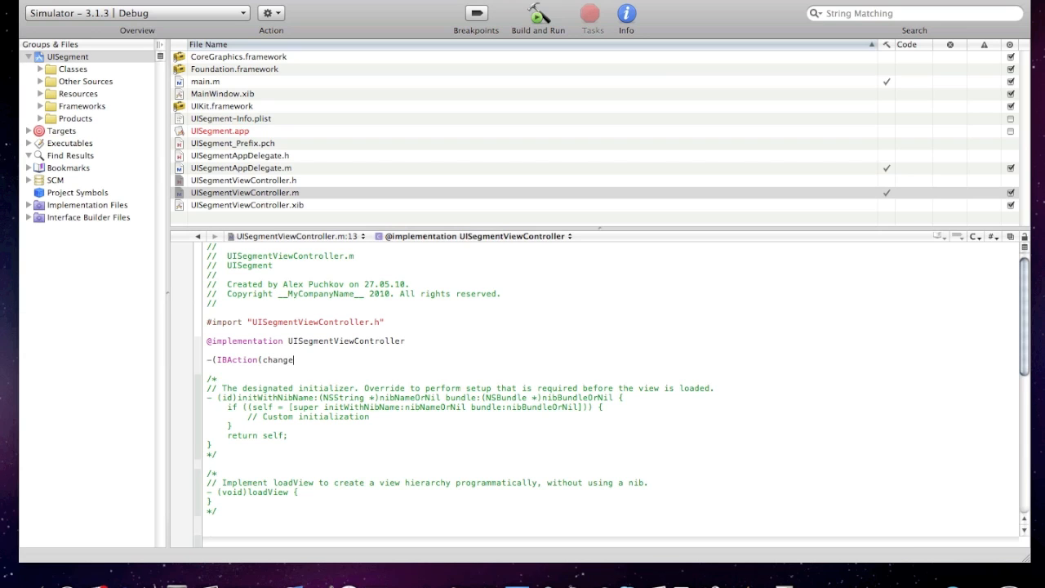
type("Text{")
type("if")
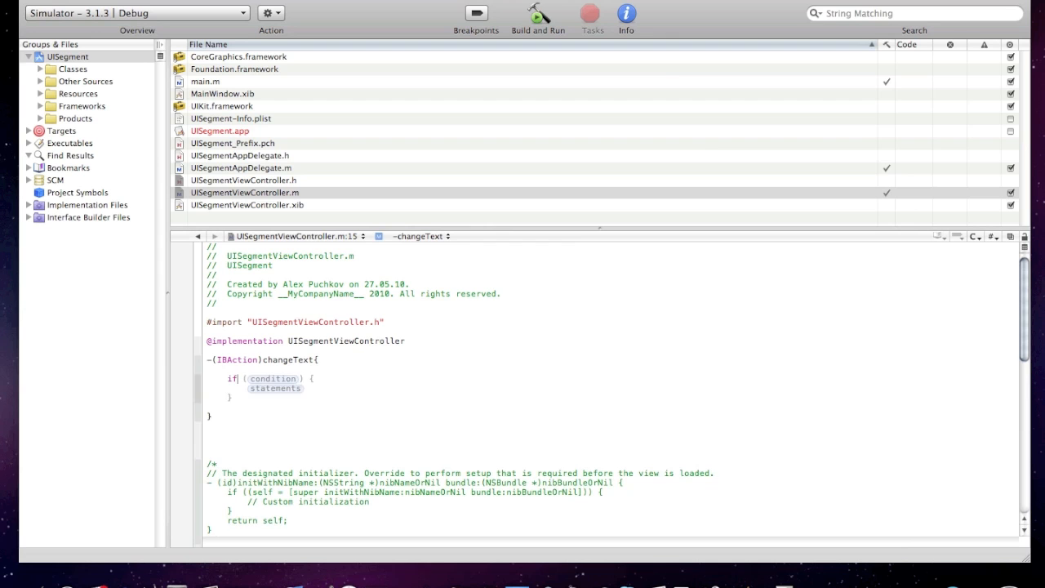
Step: Write the condition if (control.selectedSegmentIndex == 0) { in changeText
left_click(242, 179)
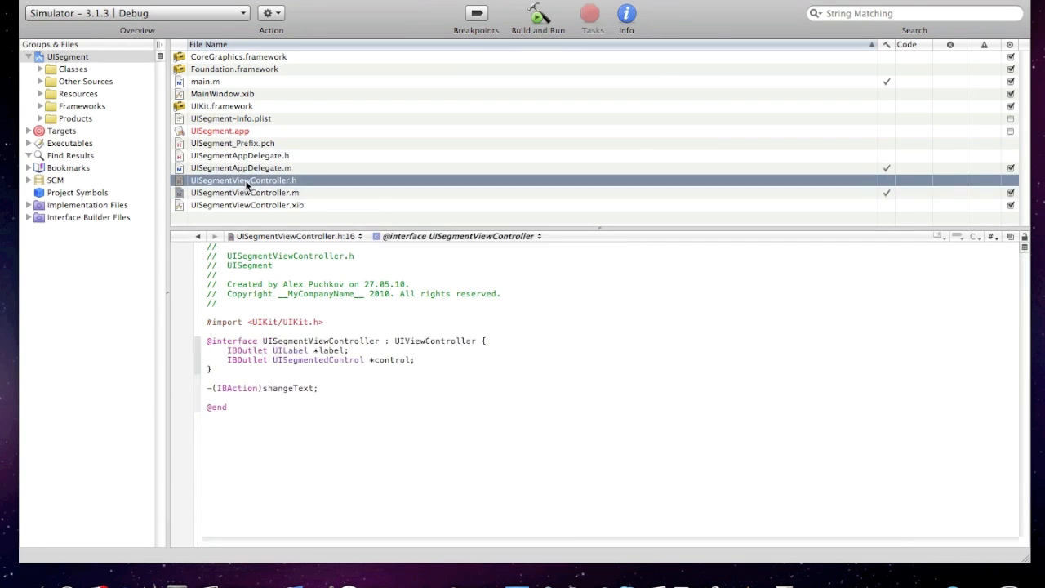
left_click(245, 193)
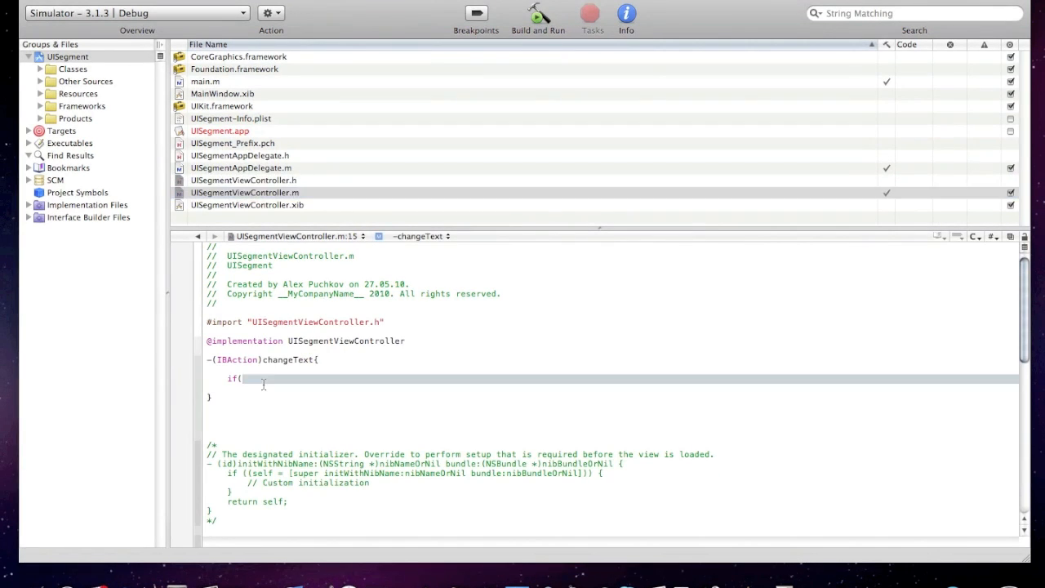
type("Copyright")
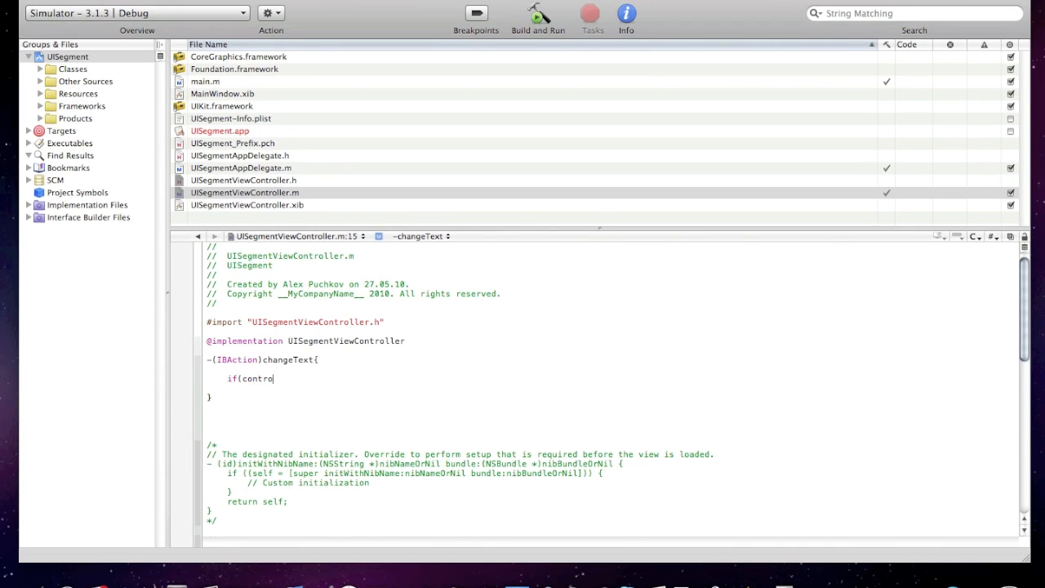
type(".sel")
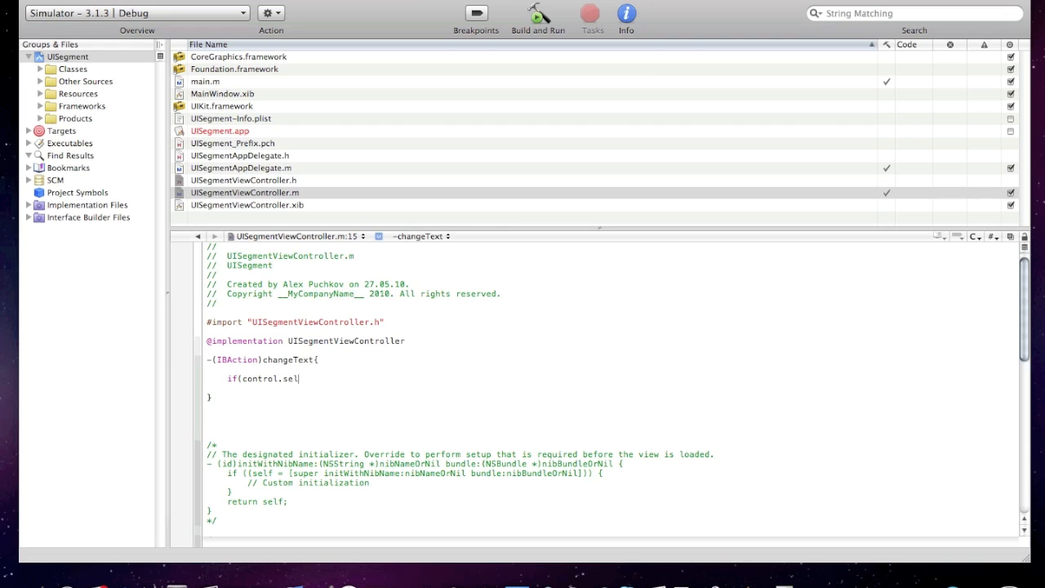
type("ec")
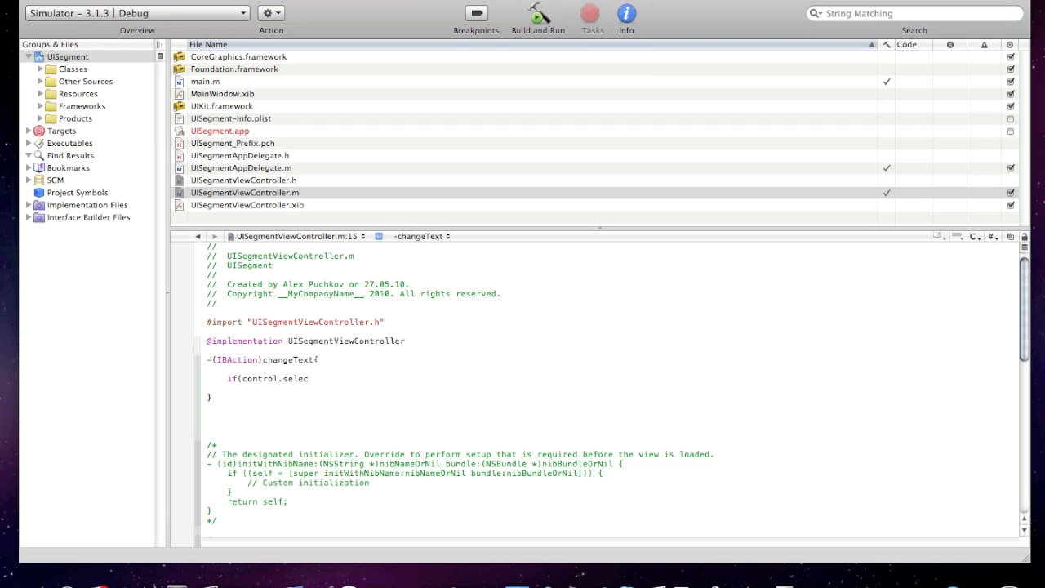
type("tedS")
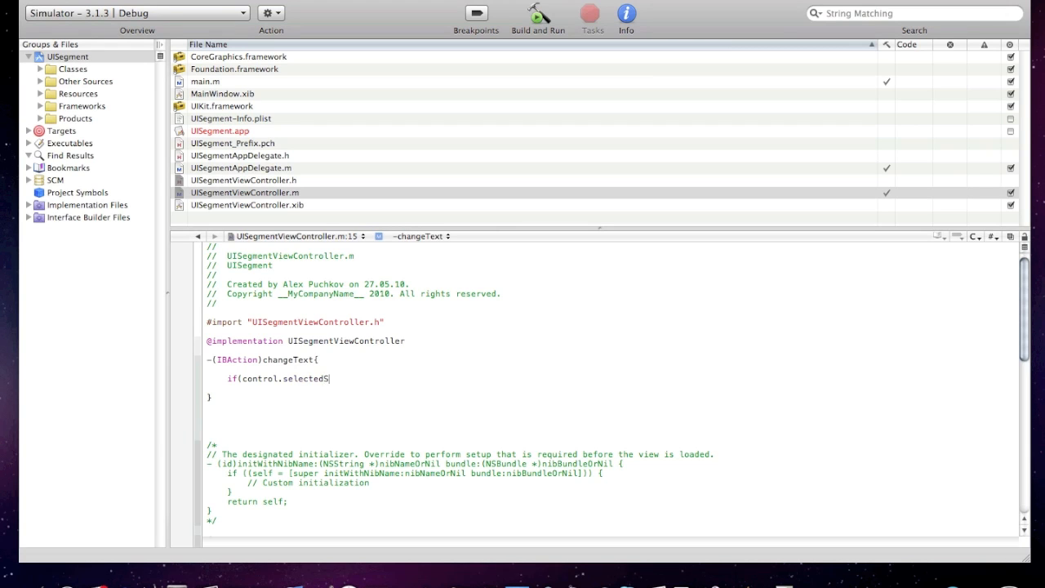
type("gn")
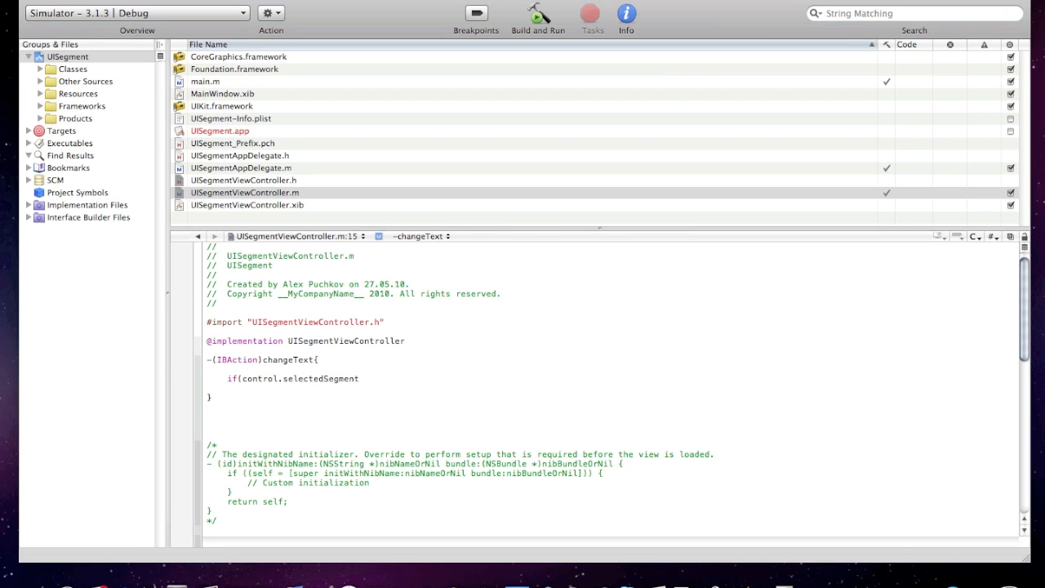
left_click(358, 379)
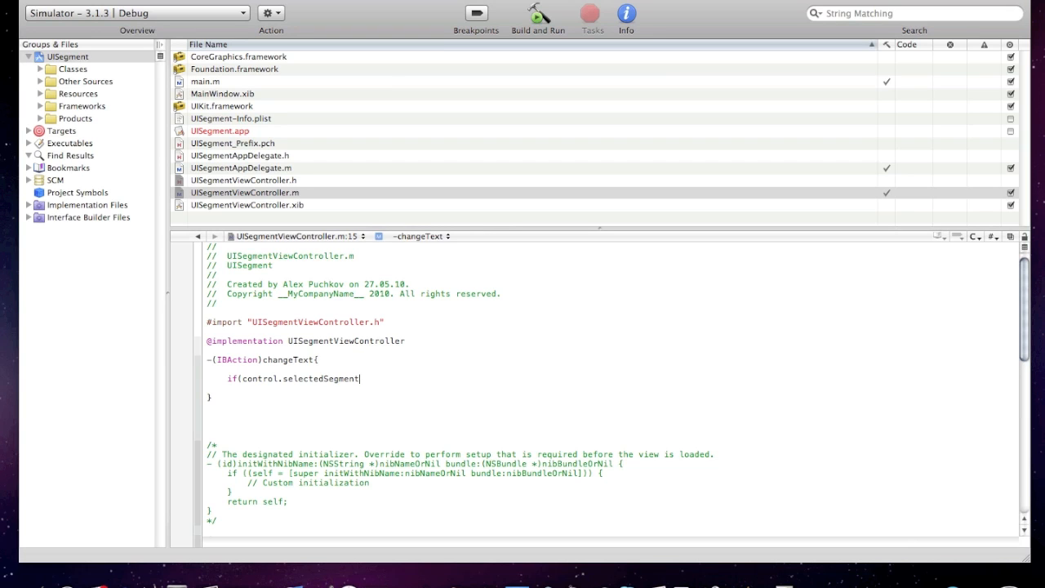
type("Index")
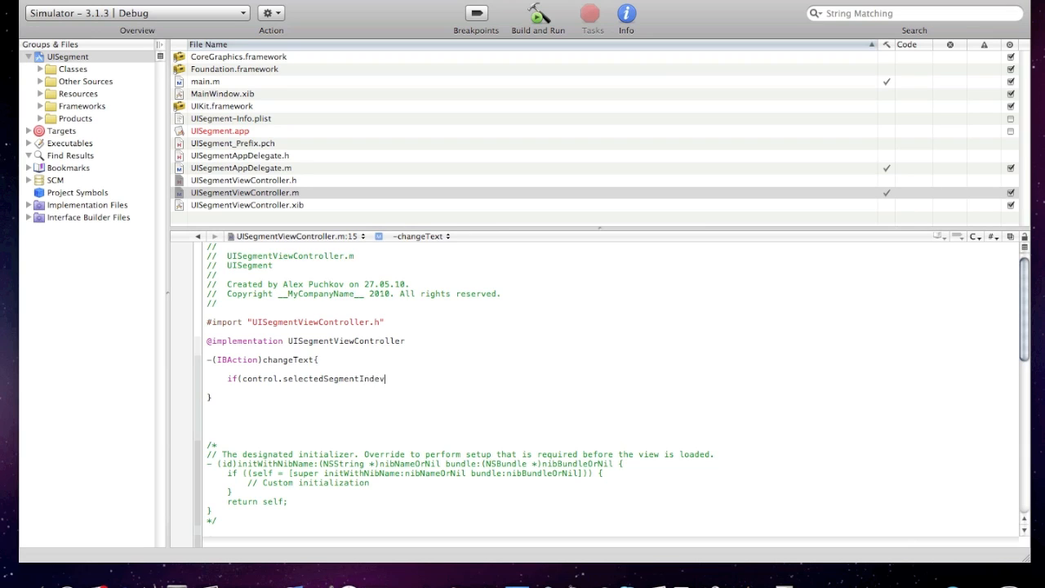
type("x==")
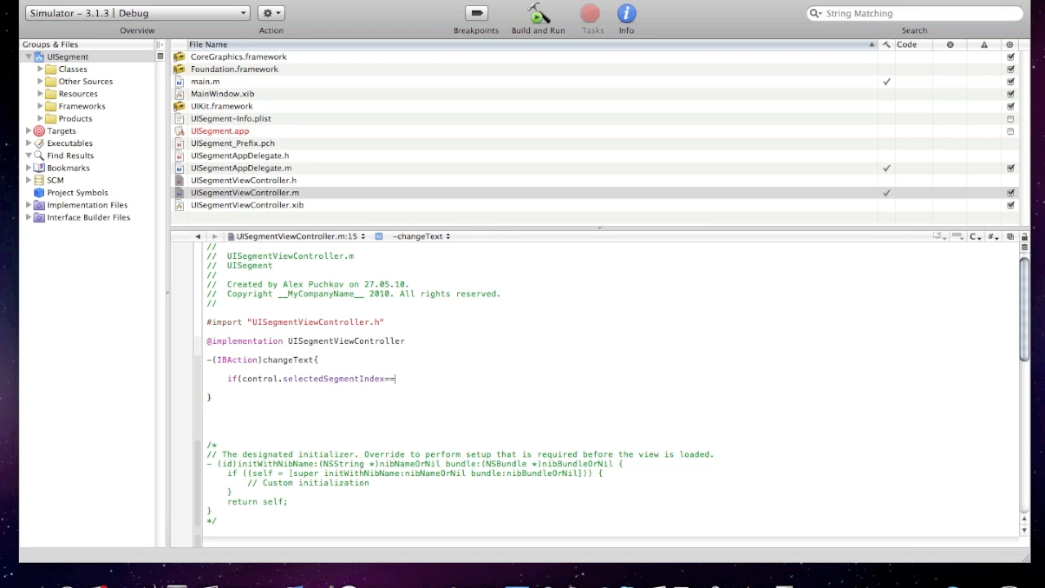
type("0) {")
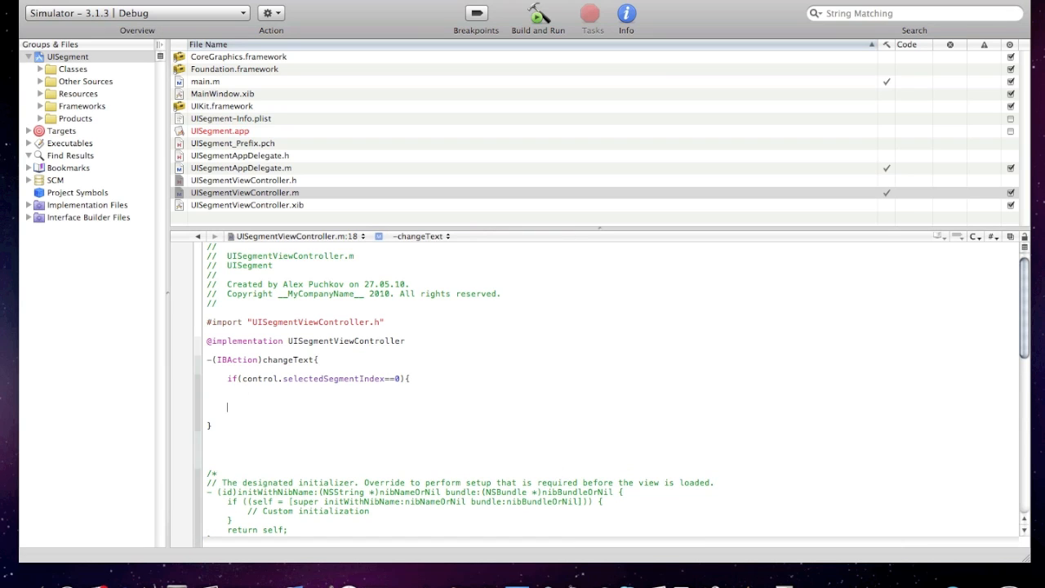
Step: Set label.text = @"PuchkoffDevelopment"; in the if branch
type("label")
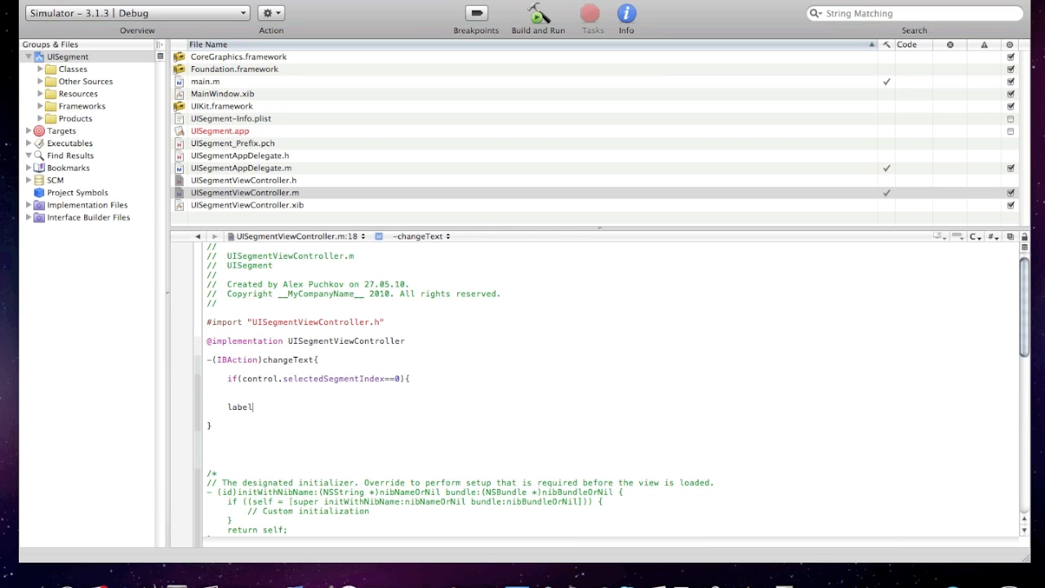
type(".text")
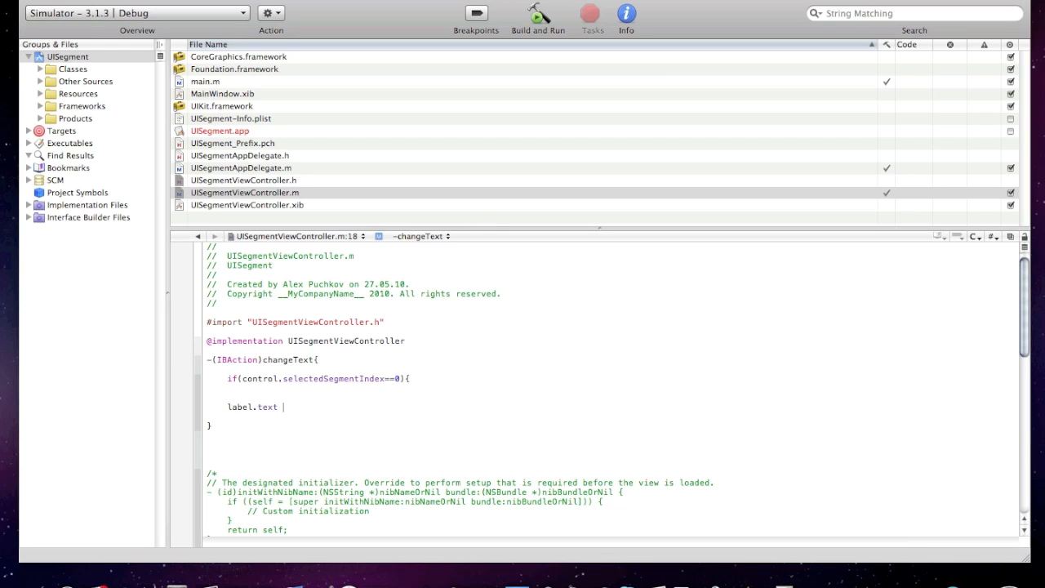
key("backspace")
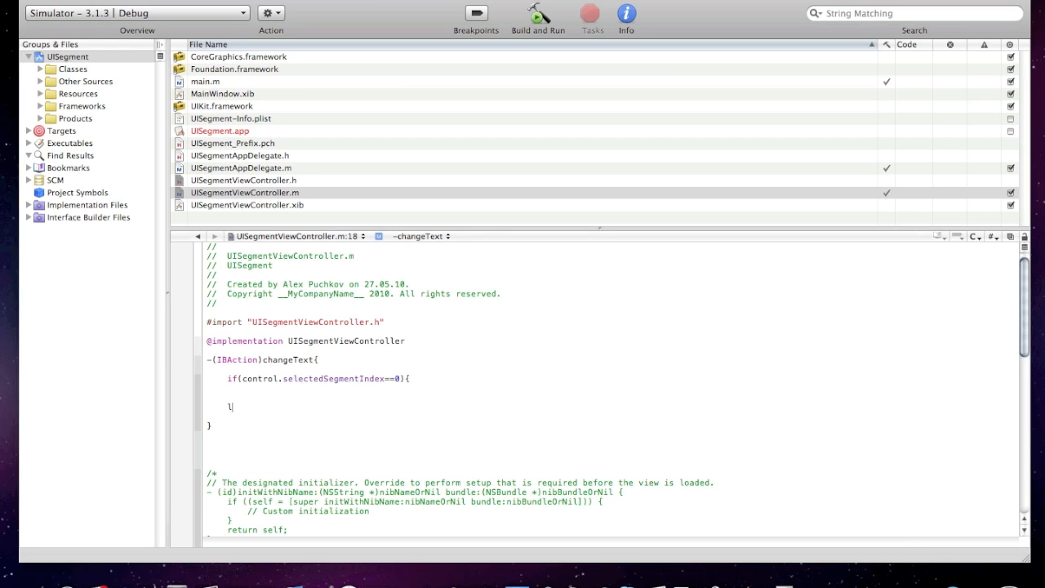
key("Backspace")
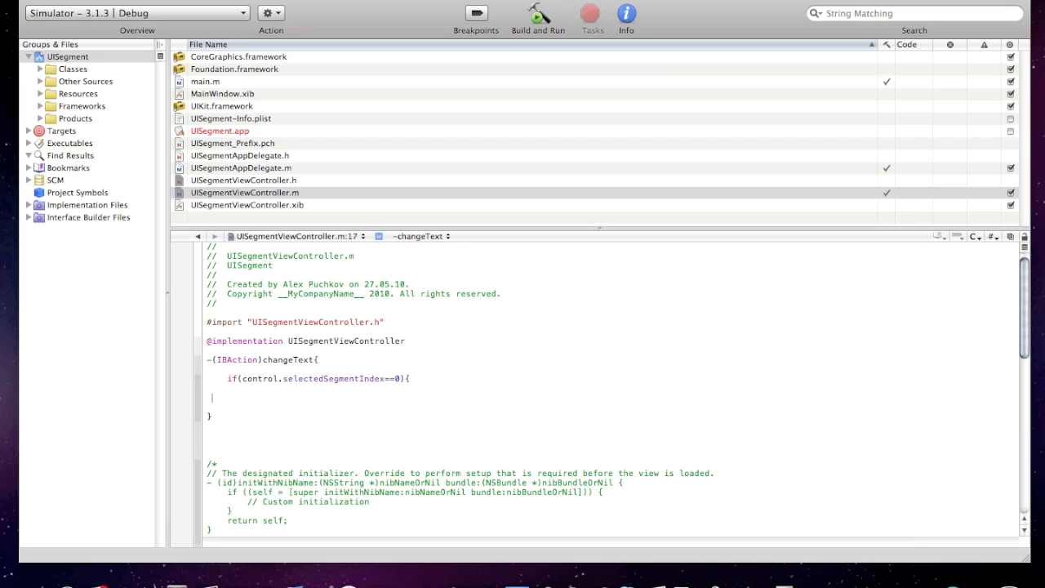
type("label.")
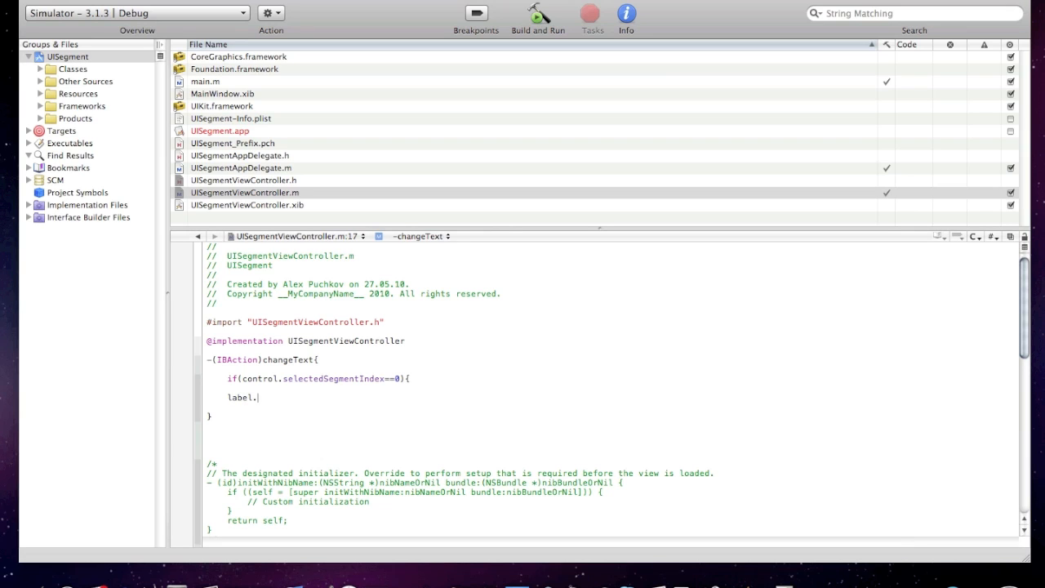
type("text =")
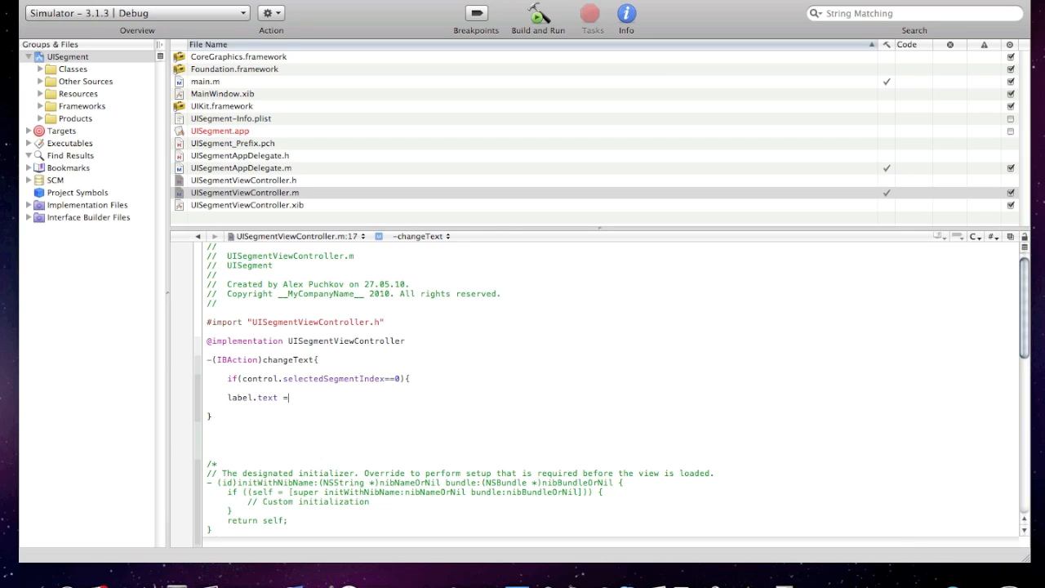
type("@\"")
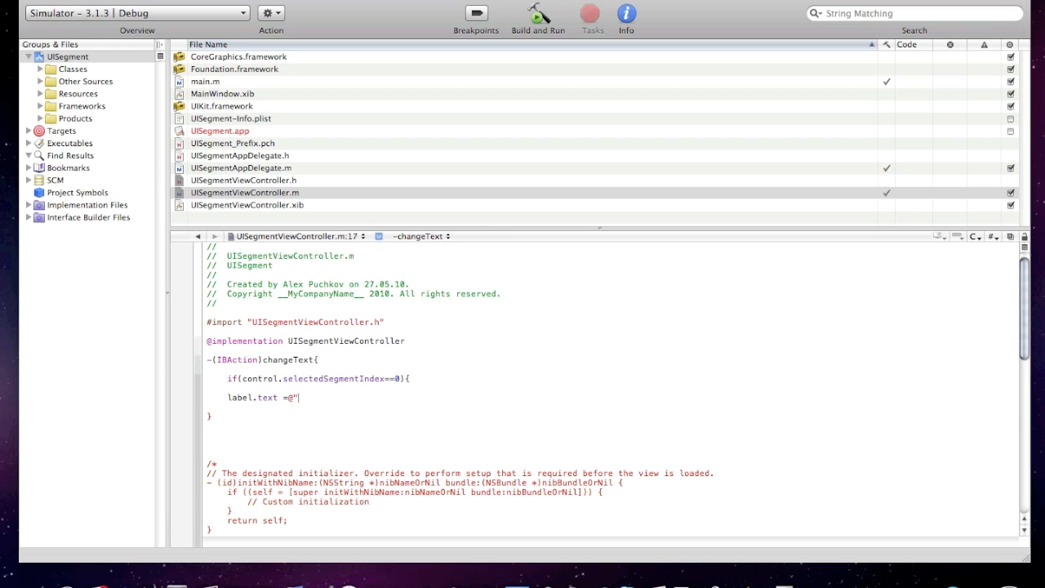
type("PuchkoffD")
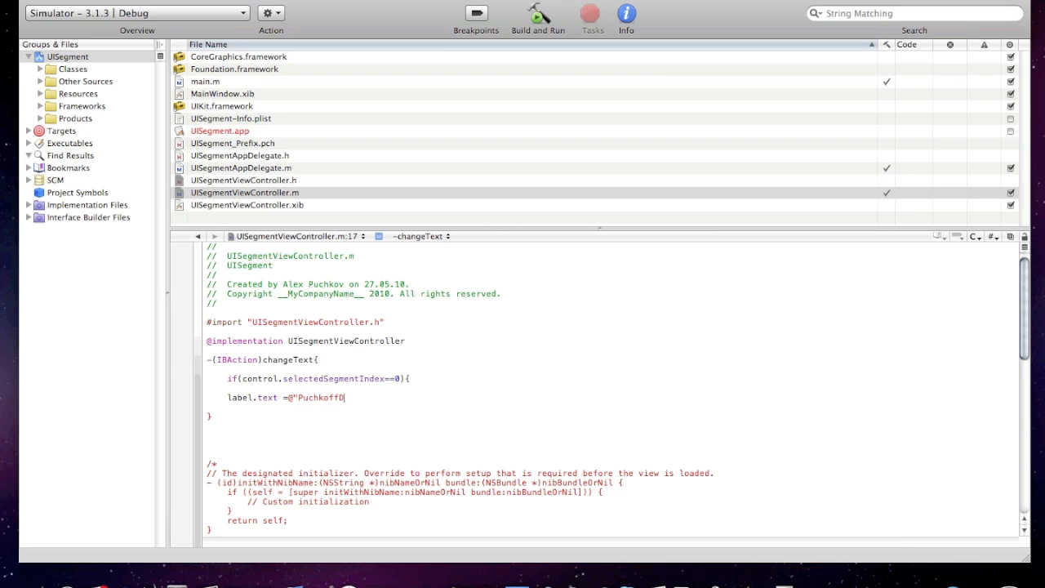
type("evelopment")
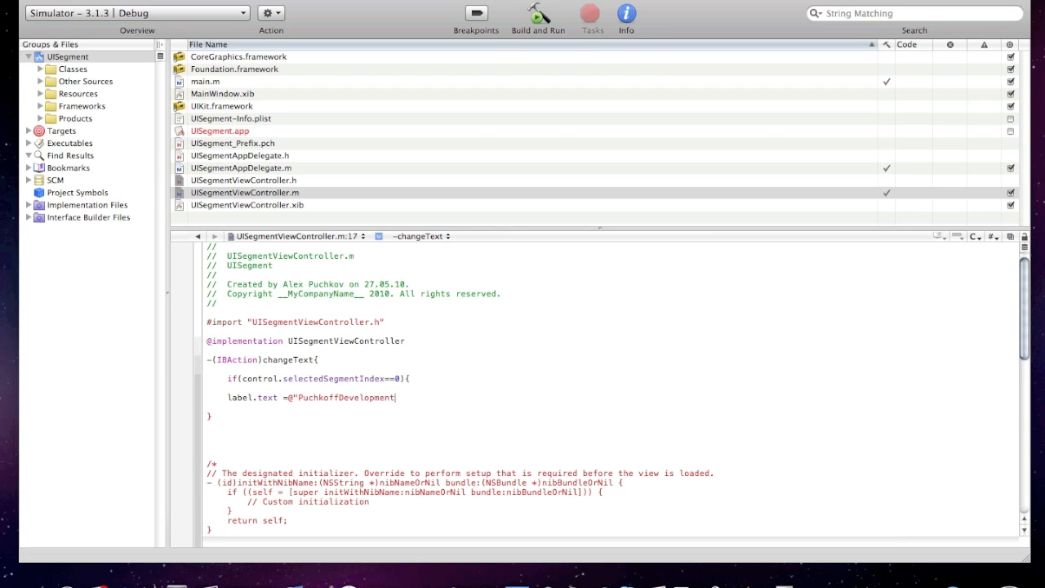
type("\"}")
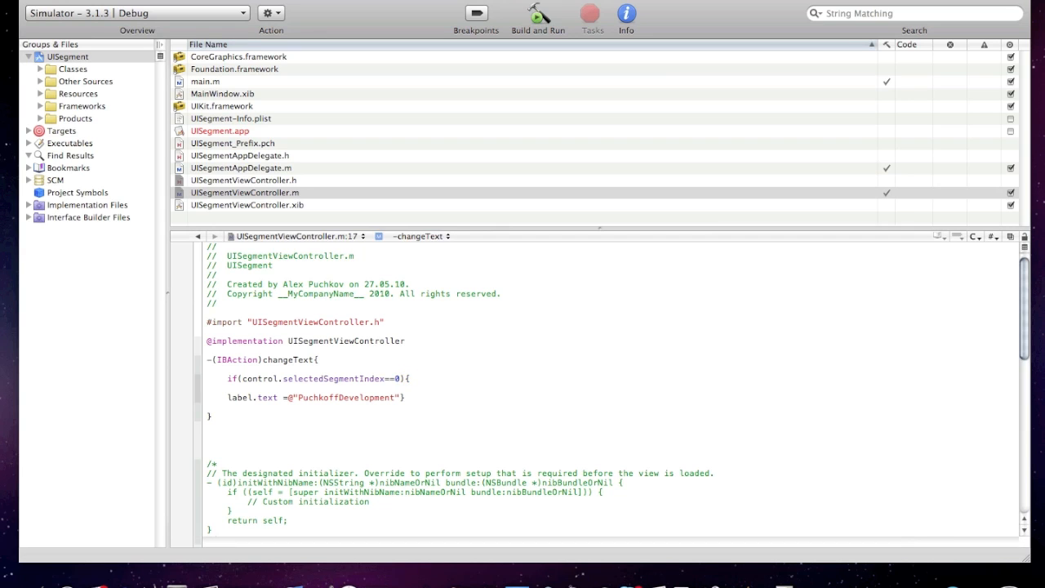
key("Return")
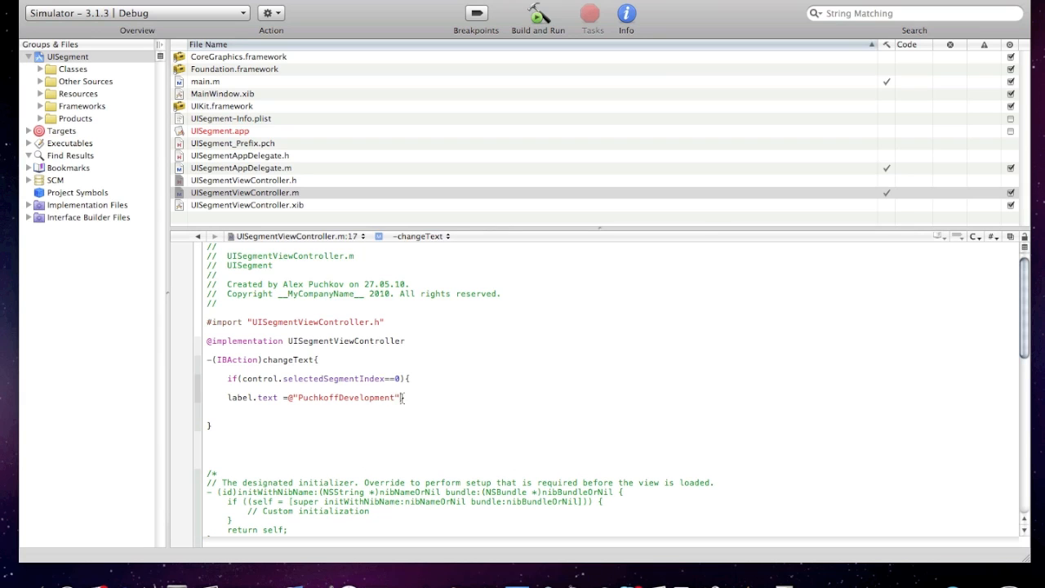
type(";}")
type("else(")
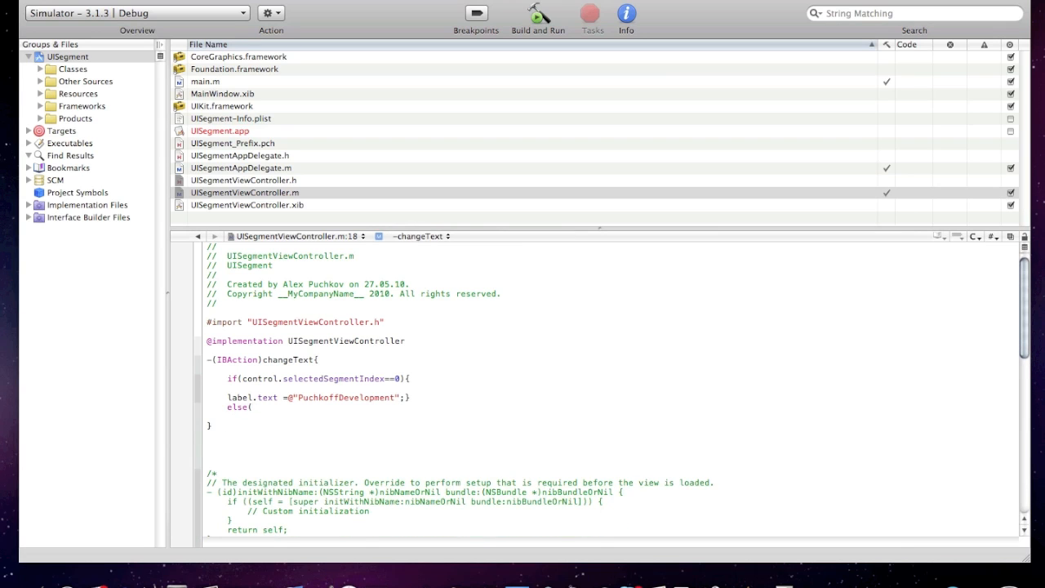
Step: Set label.text = @"Subscribe!" in the else branch
type("label.")
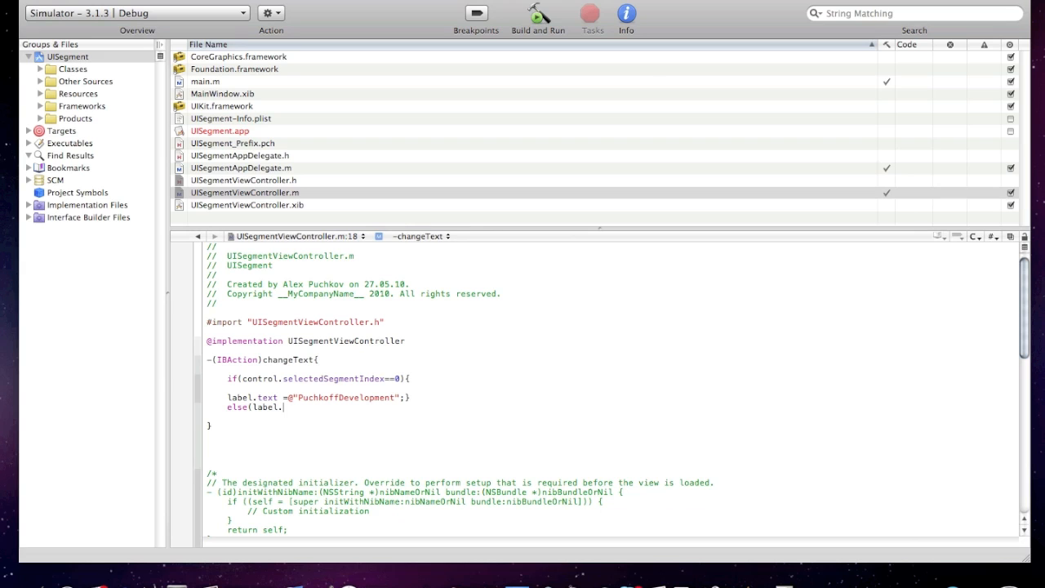
type(".text =")
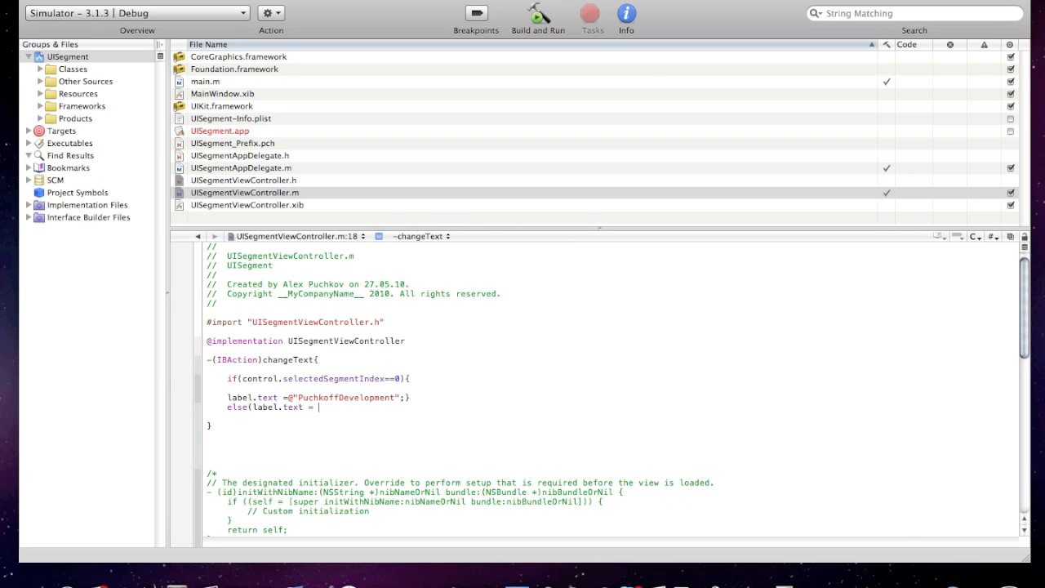
type("@\"")
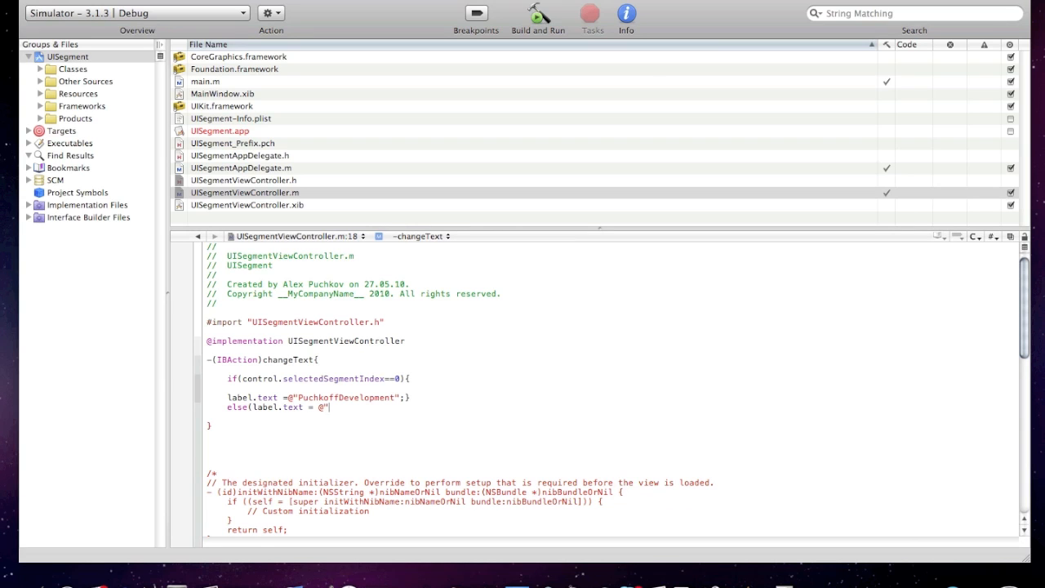
type("Subscribe")
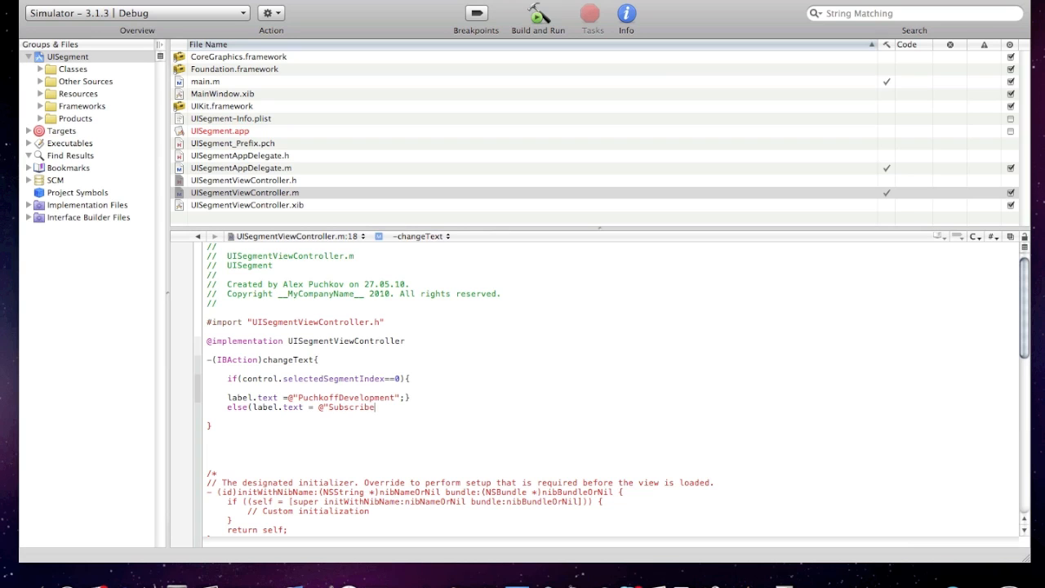
type("!\";")
type("}")
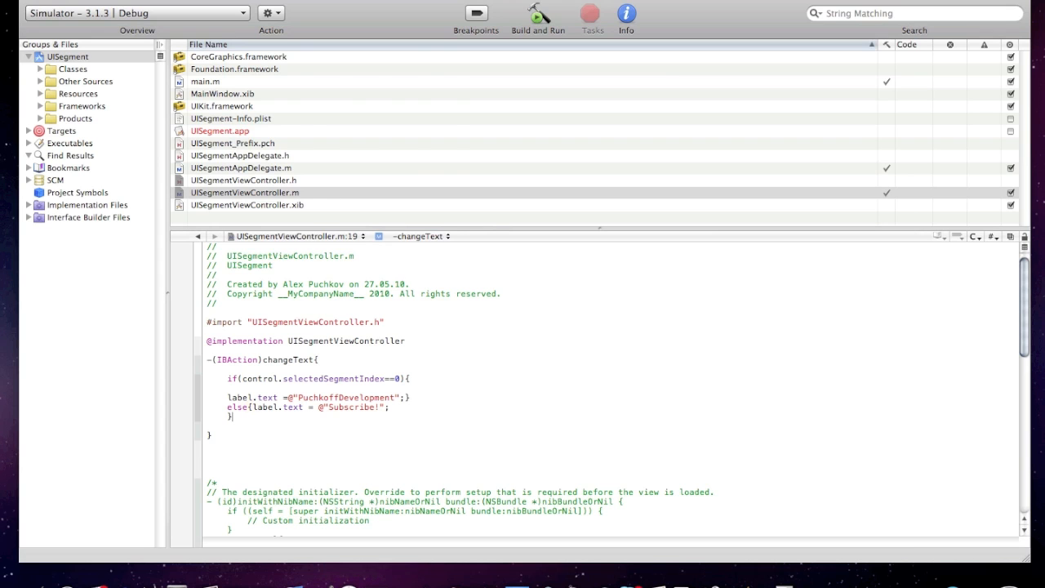
Step: Save all changed files and build the project until Build succeeded
left_click(534, 13)
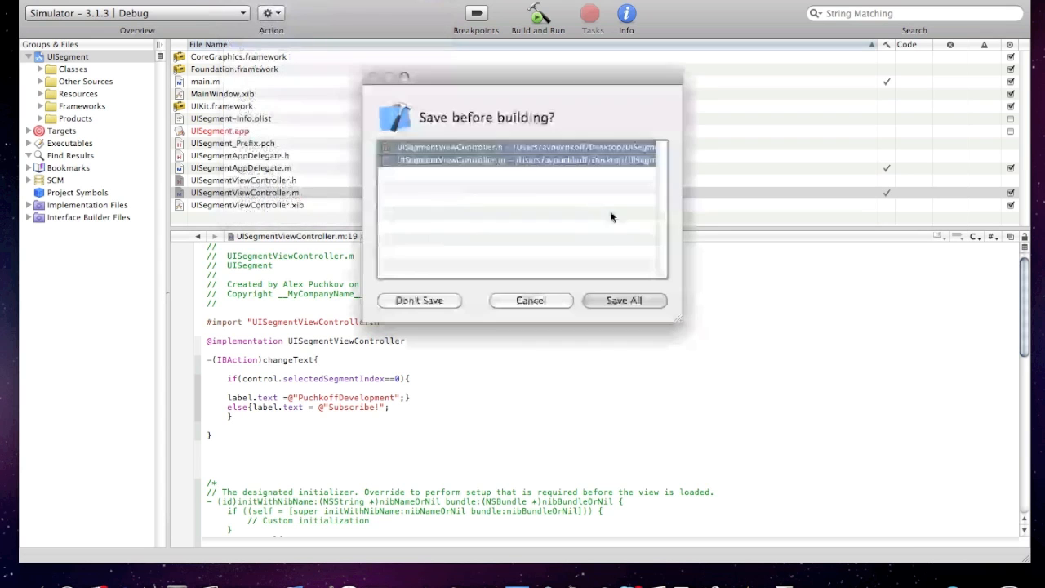
left_click(624, 301)
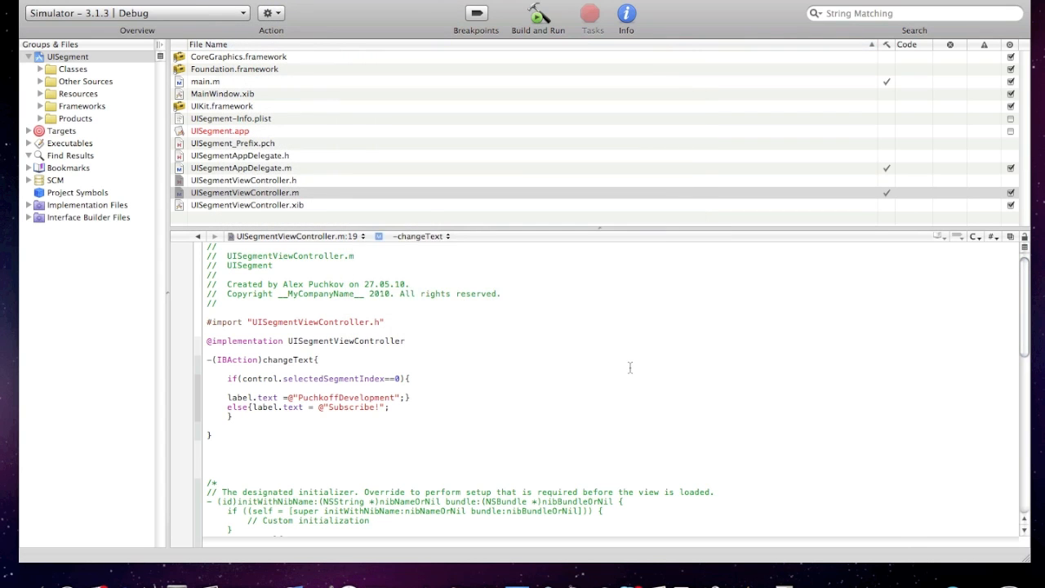
left_click(537, 13)
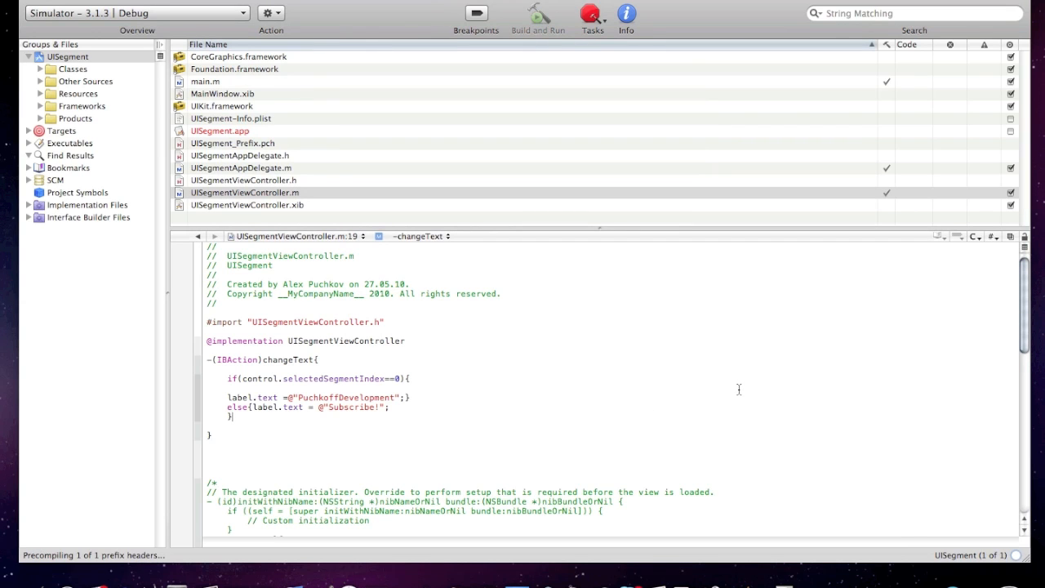
left_click(538, 15)
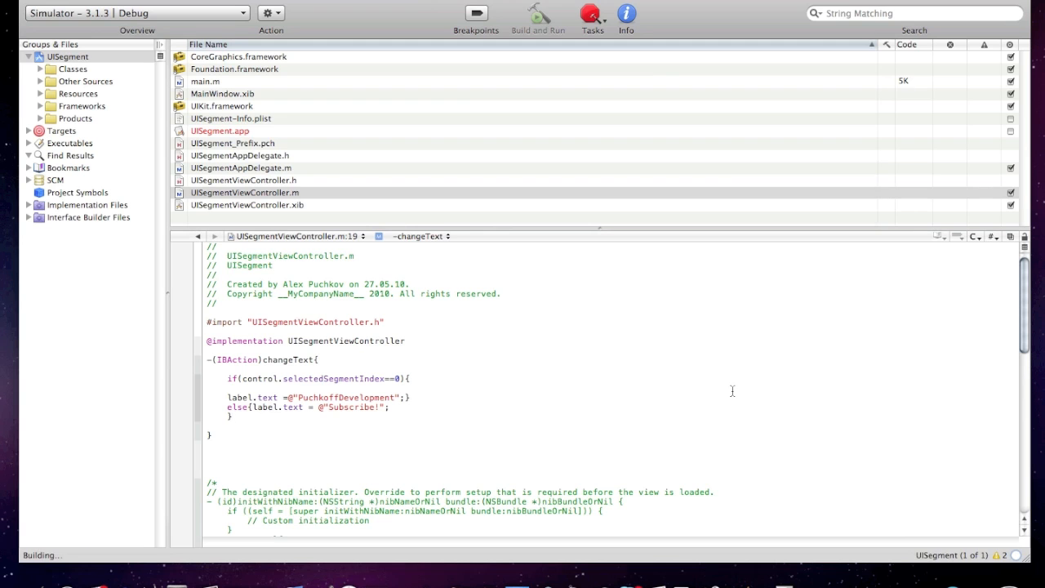
left_click(538, 13)
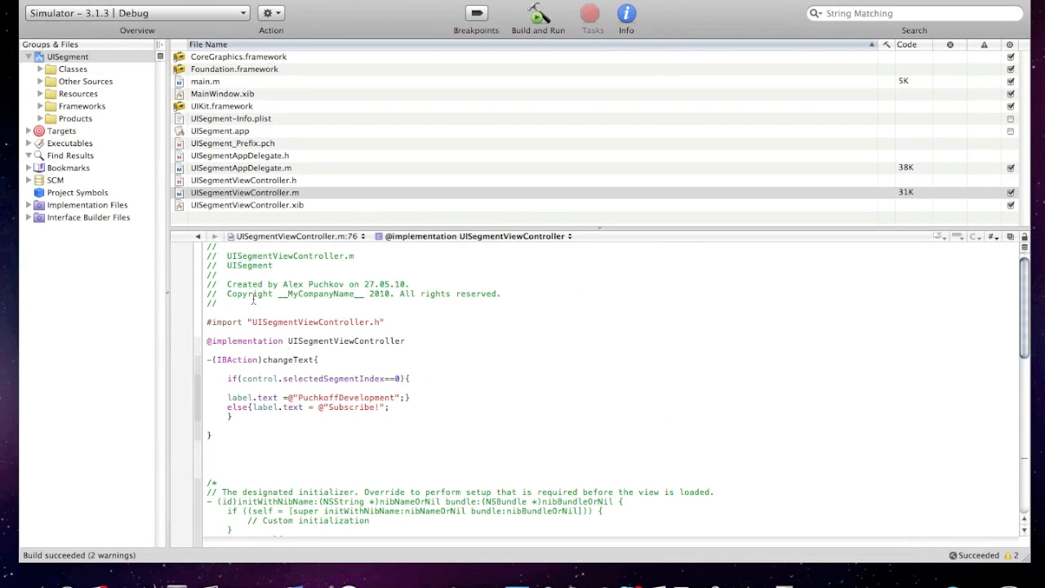
Step: Save the header and open UISegmentViewController.xib in Interface Builder
left_click(241, 180)
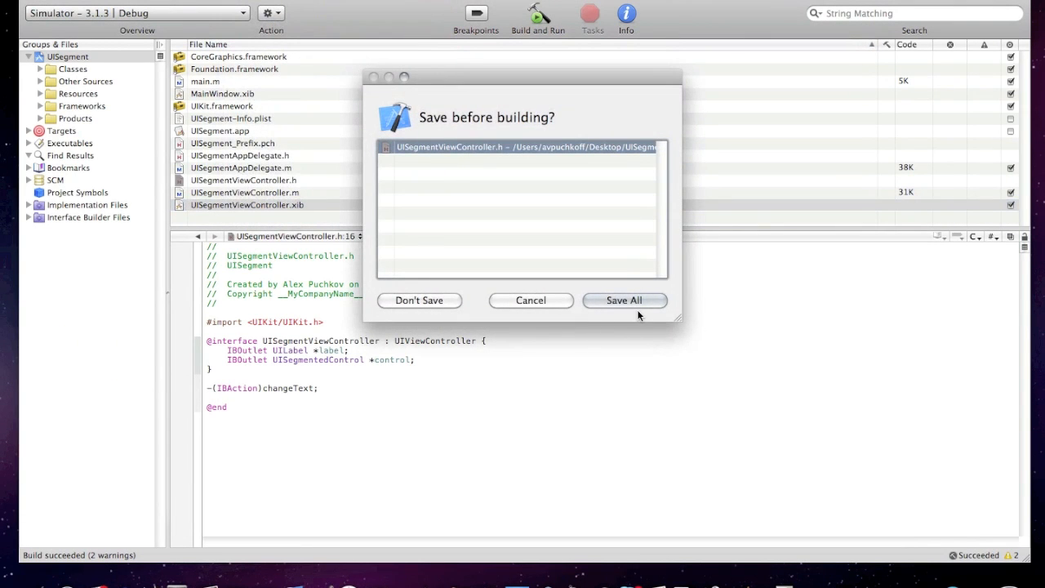
left_click(624, 300)
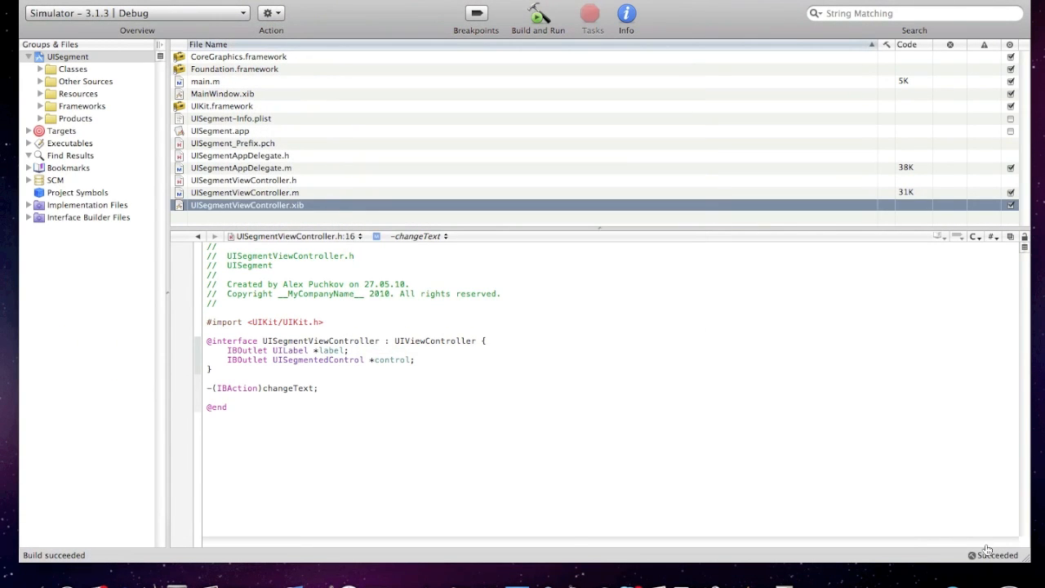
double_click(247, 206)
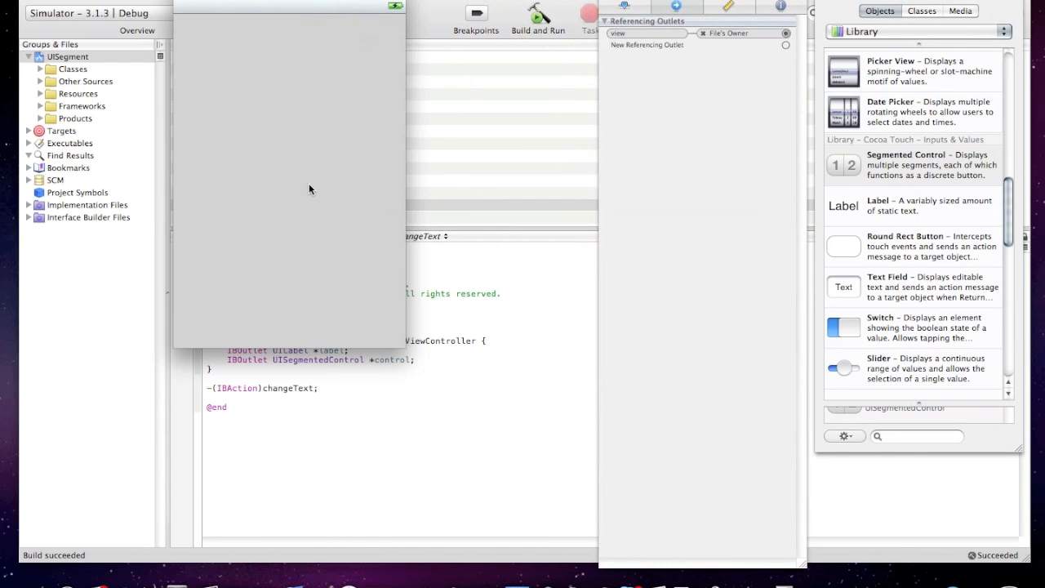
mouse_move(624, 15)
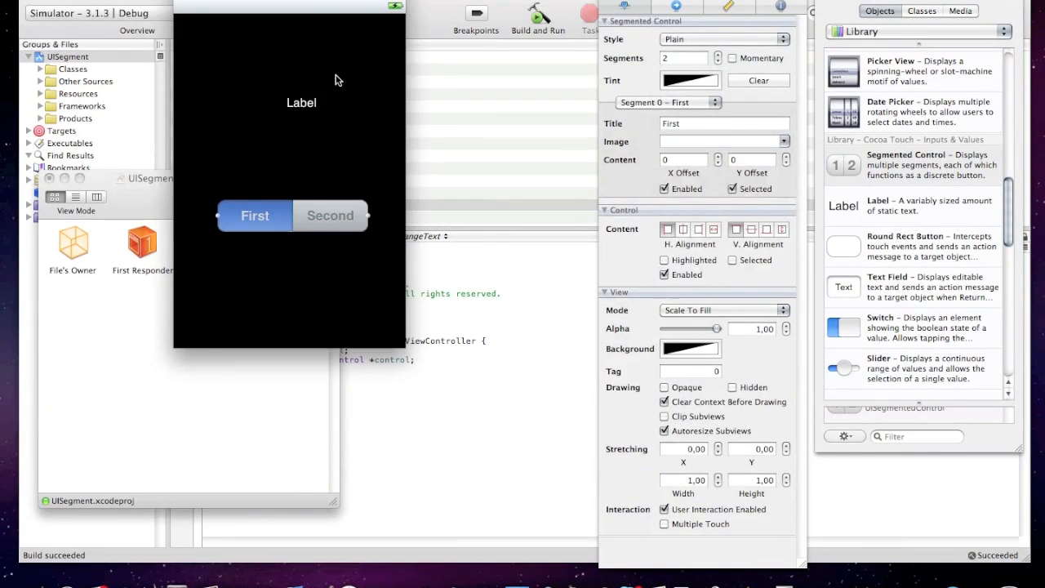
Step: Select the label, make it read PuchkoffDevelopment and enlarge its font
left_click(300, 102)
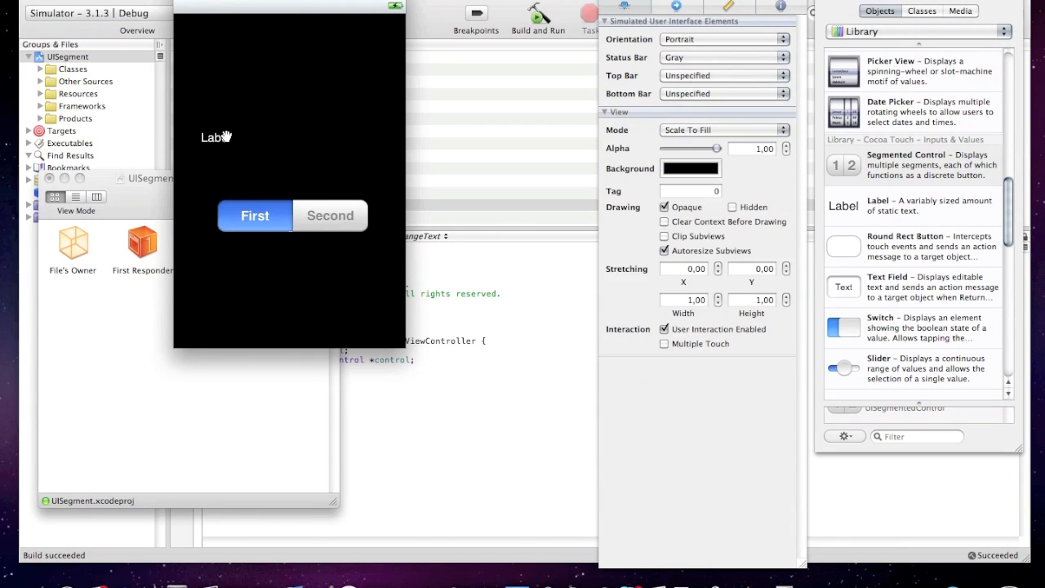
left_click(216, 138)
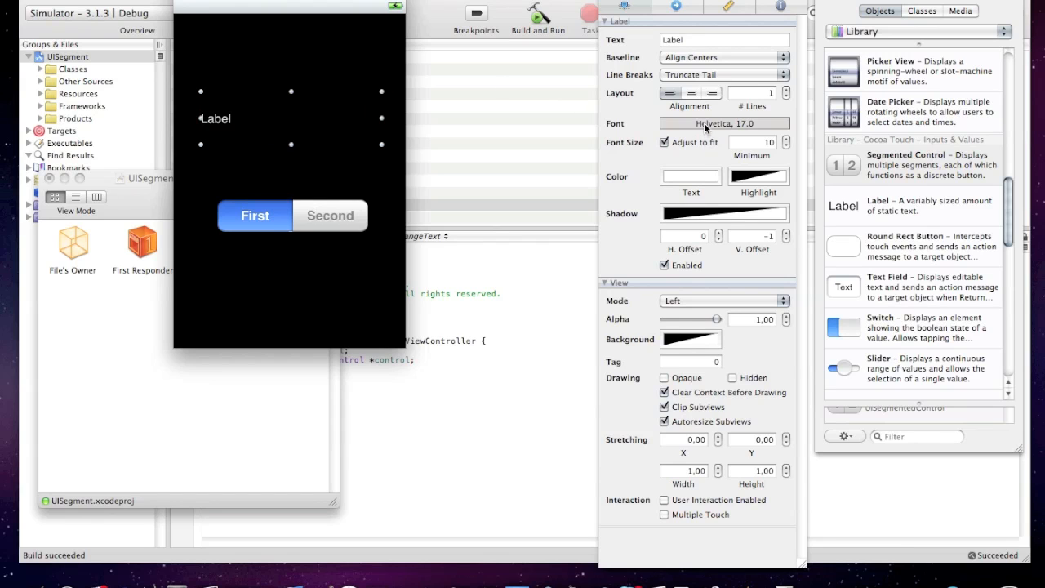
left_click(722, 124)
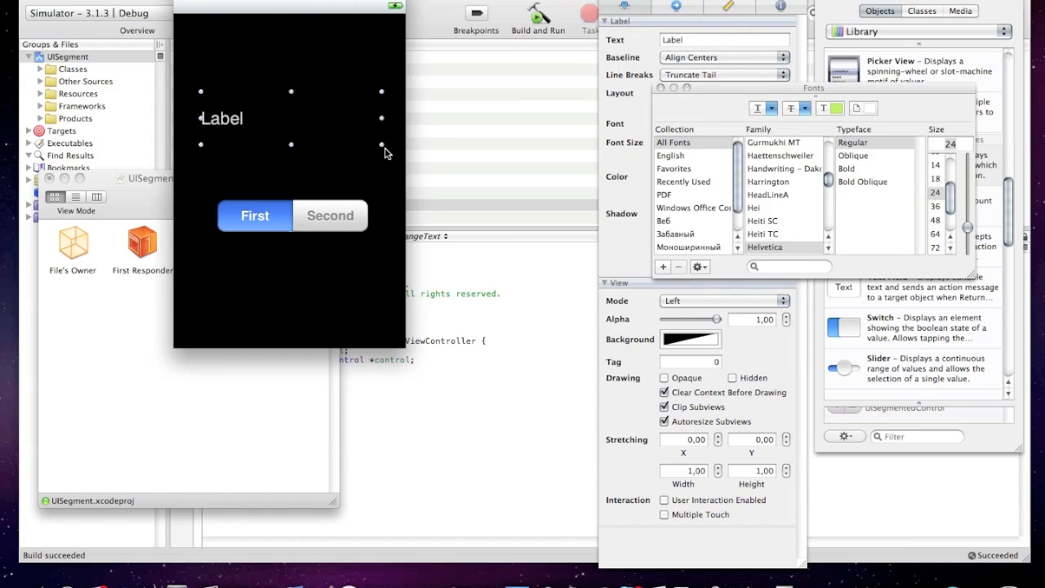
mouse_move(660, 98)
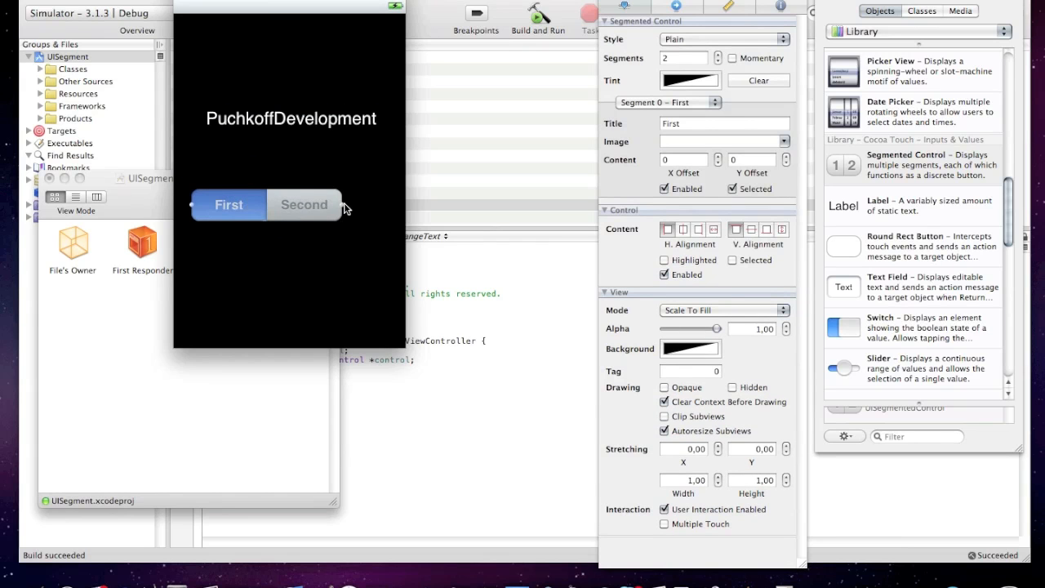
Step: Title the first segment PuchkoffDev
left_click(240, 206)
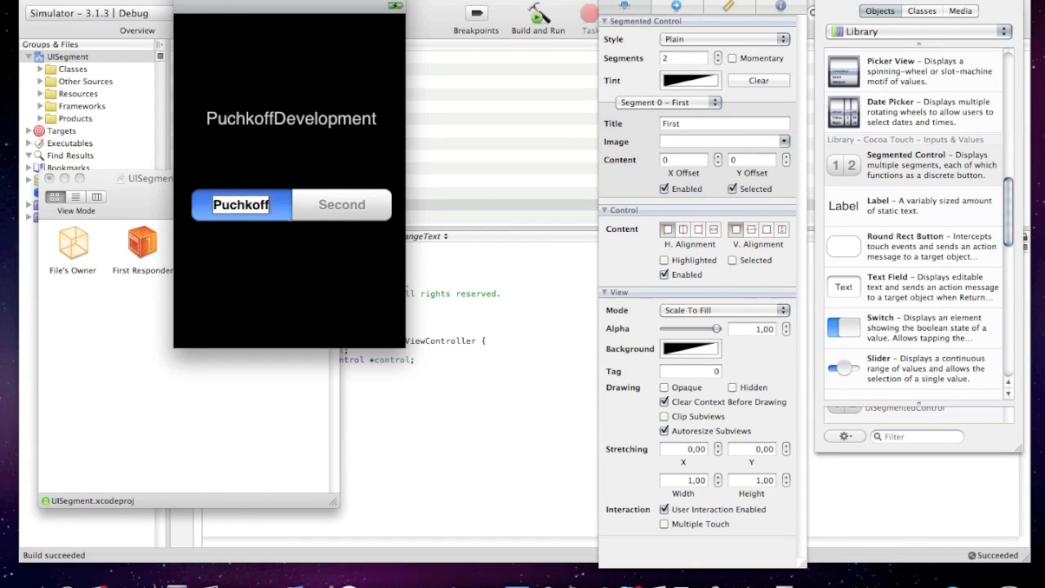
type("PuchkoffDev")
left_click(342, 204)
type("Subscribe")
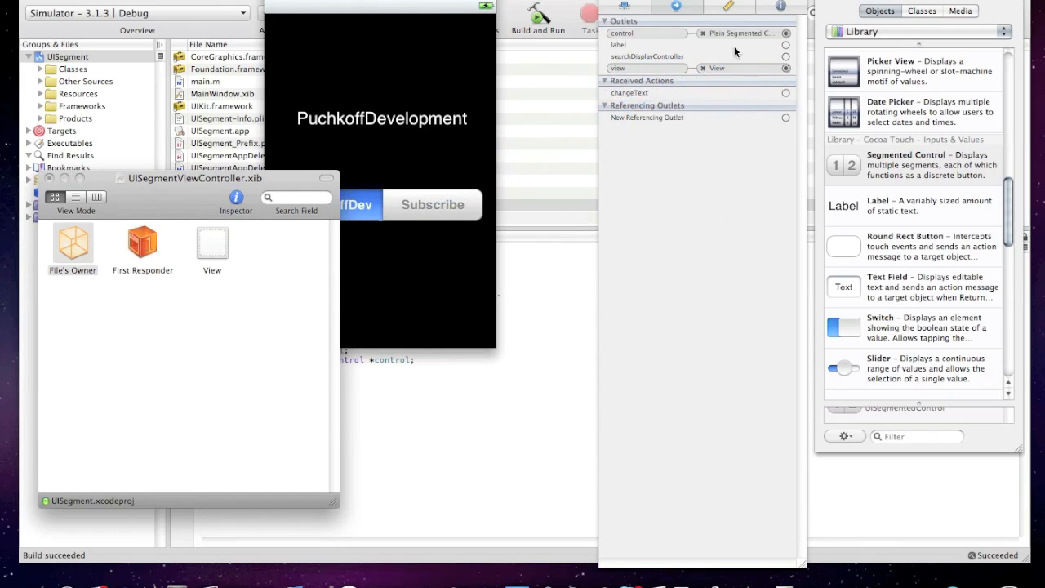
Step: Wire changeText to the segmented control's Value Changed event
left_click(382, 118)
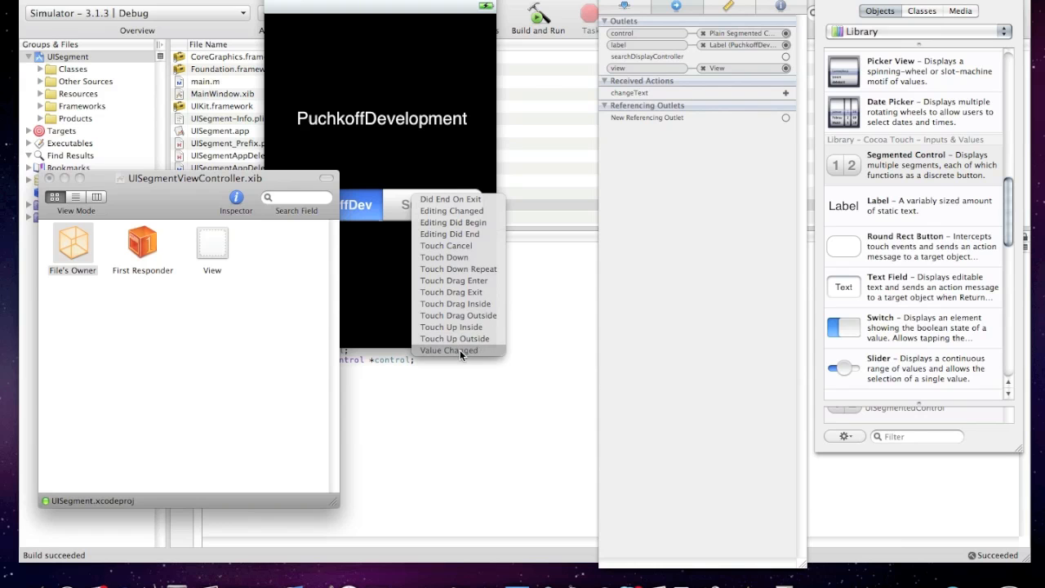
left_click(448, 350)
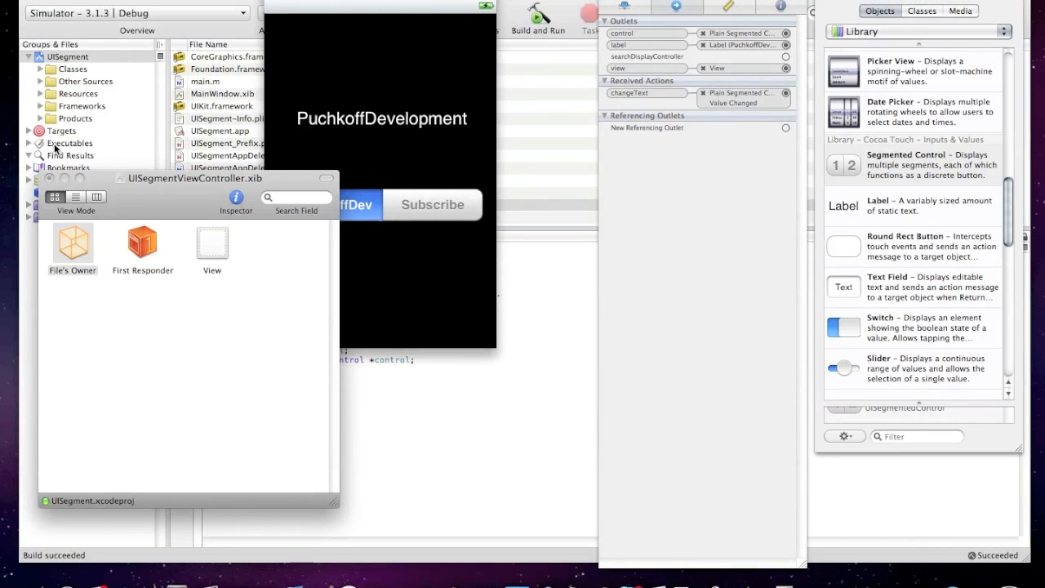
mouse_move(488, 210)
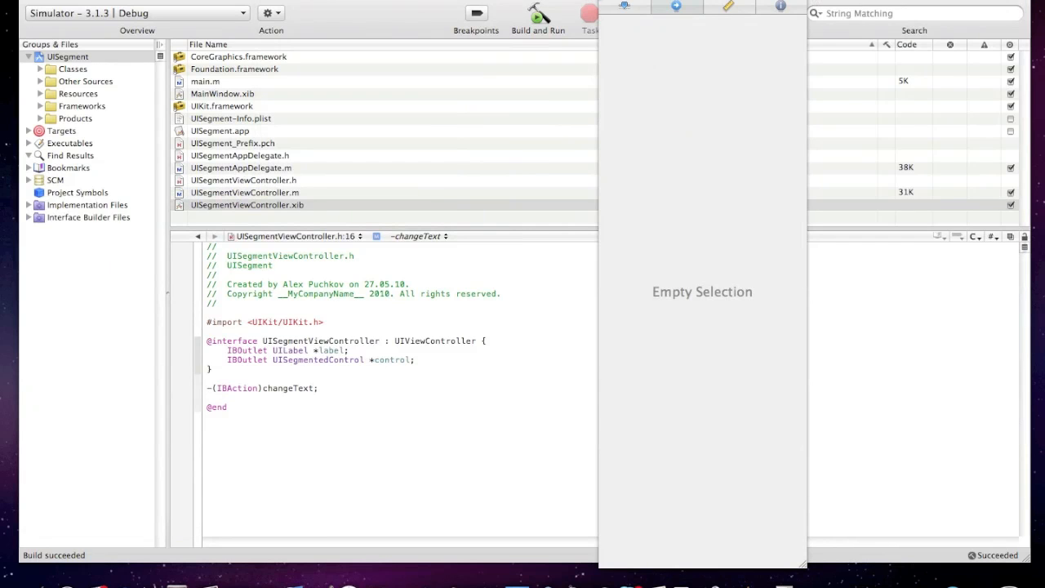
Step: Build and run UISegment, launching it in the iPhone Simulator
left_click(537, 13)
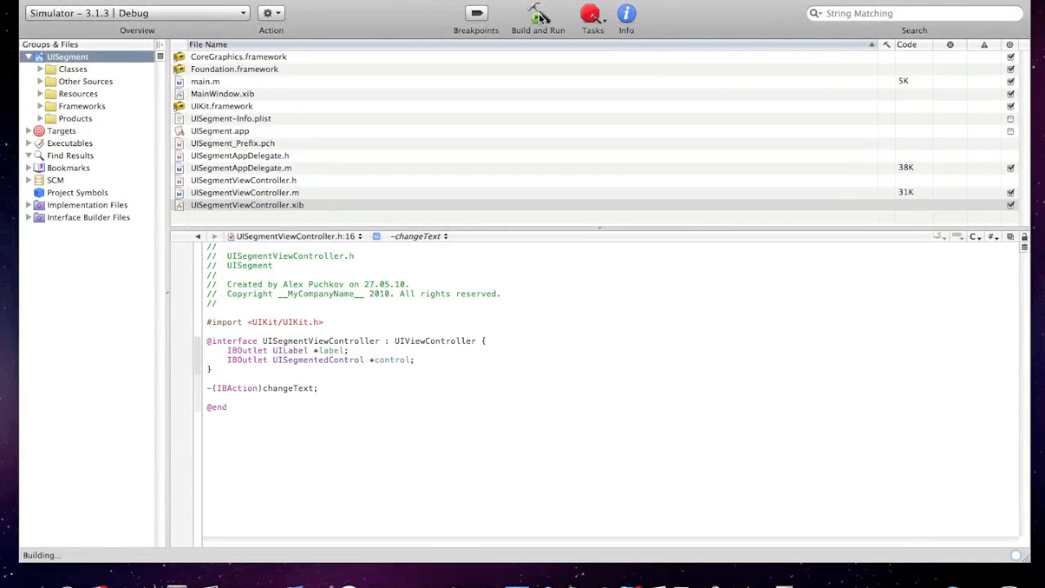
mouse_move(538, 15)
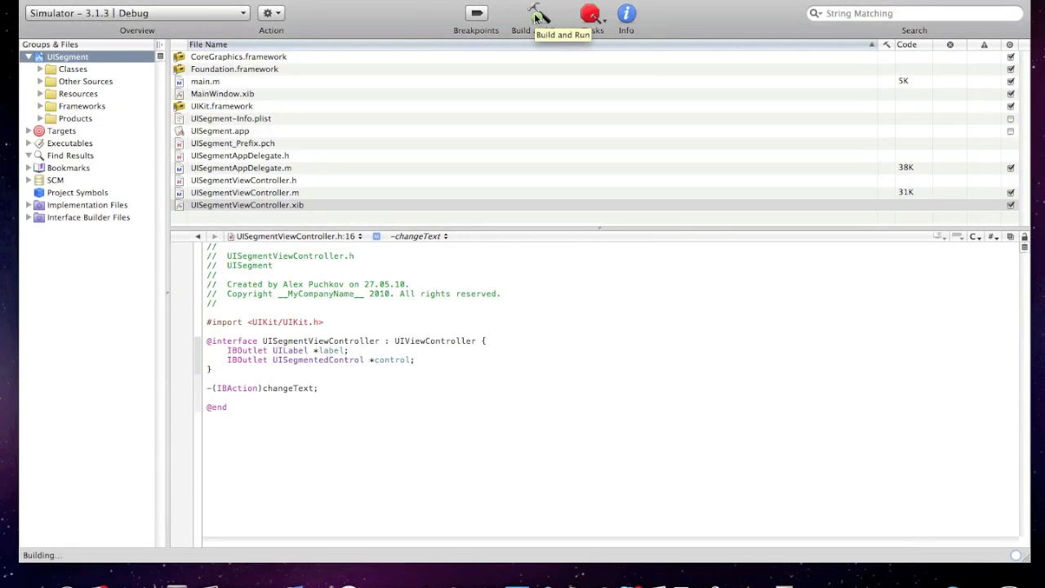
left_click(539, 17)
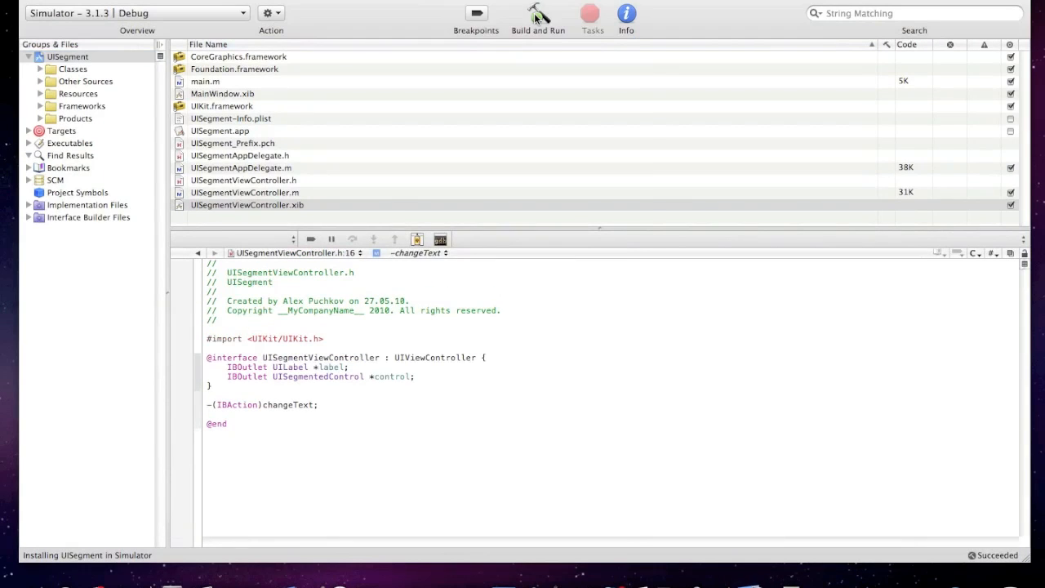
left_click(537, 13)
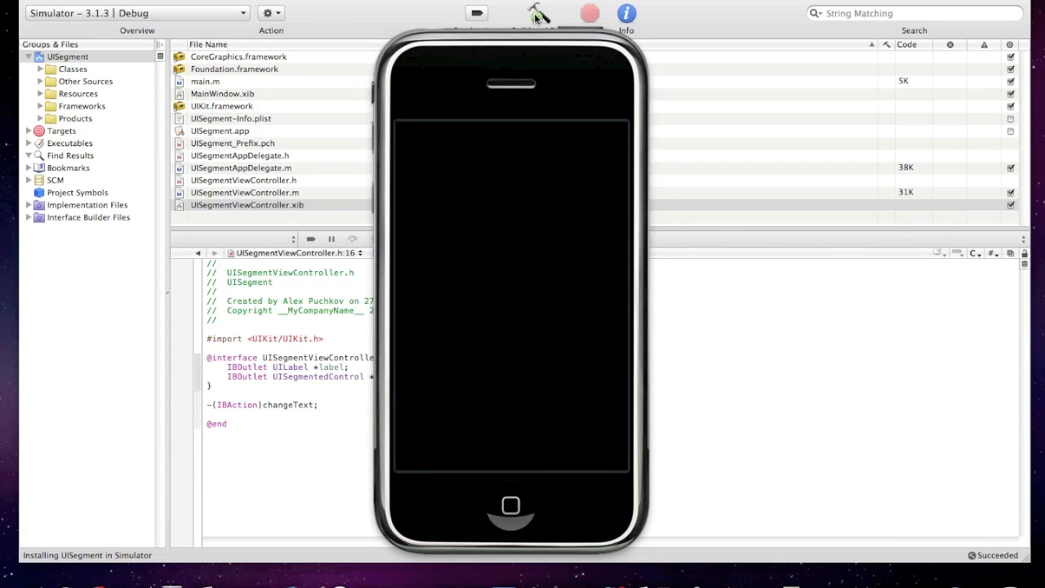
Step: Tap Subscribe and PuchkoffDev alternately to check the label toggles between Subscribe! and PuchkoffDevelopment
left_click(537, 13)
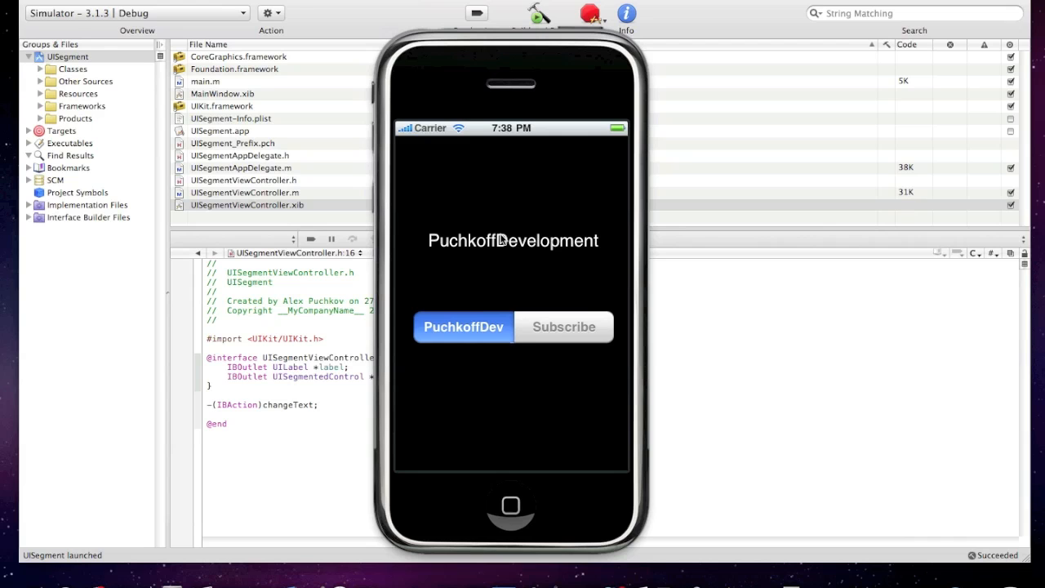
left_click(562, 327)
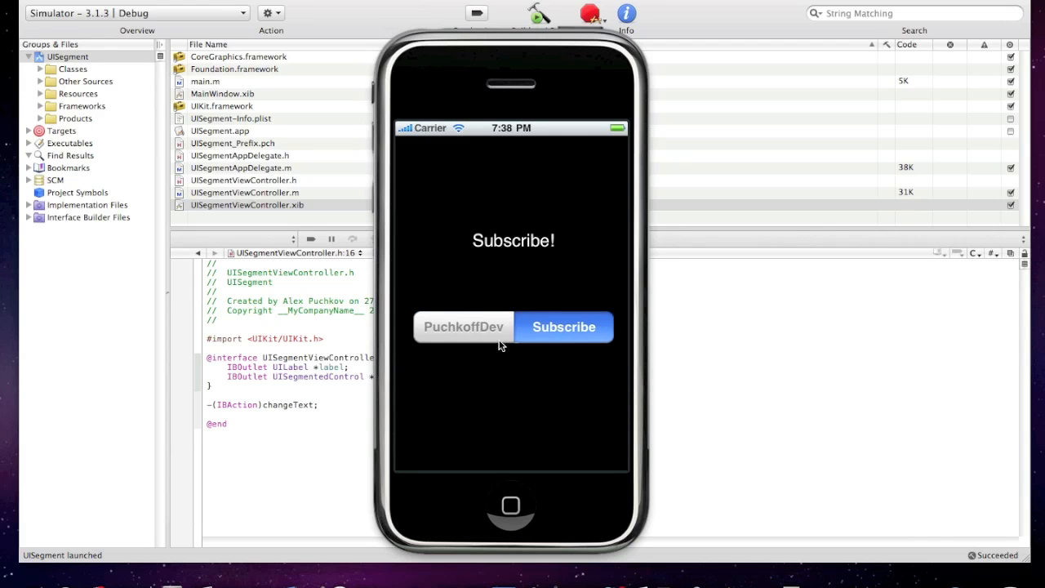
left_click(464, 327)
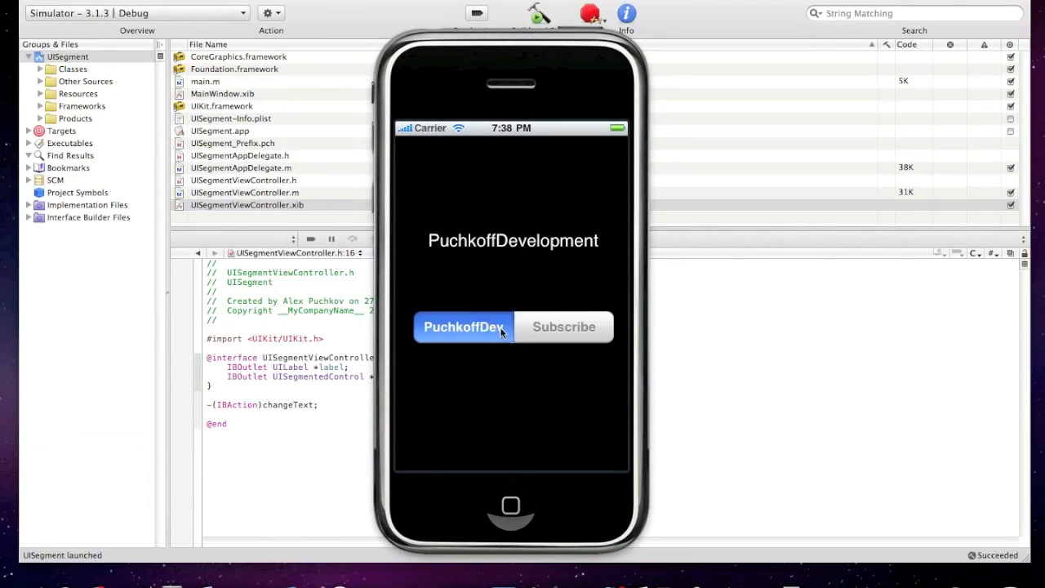
left_click(563, 327)
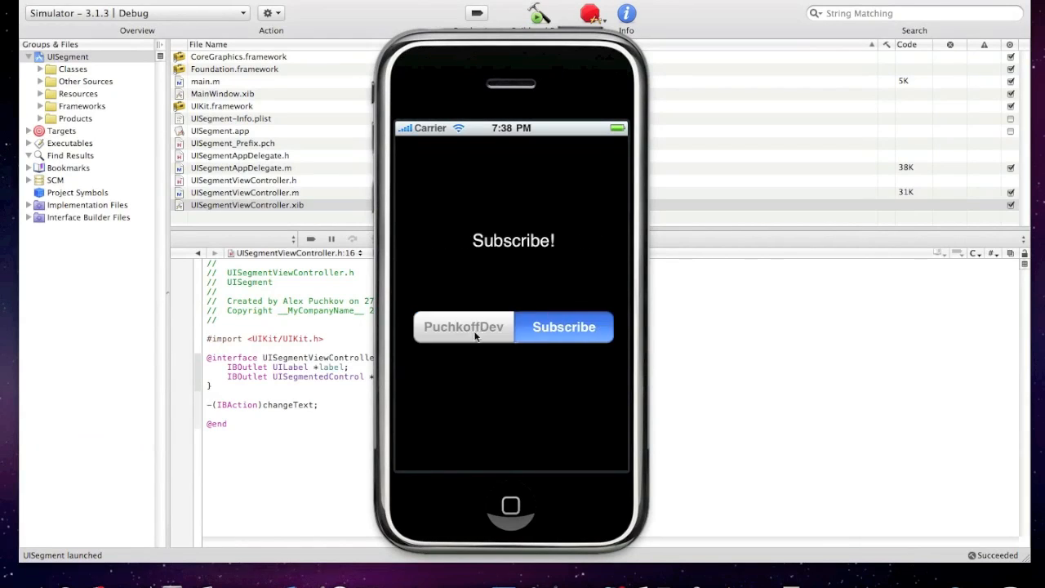
mouse_move(412, 326)
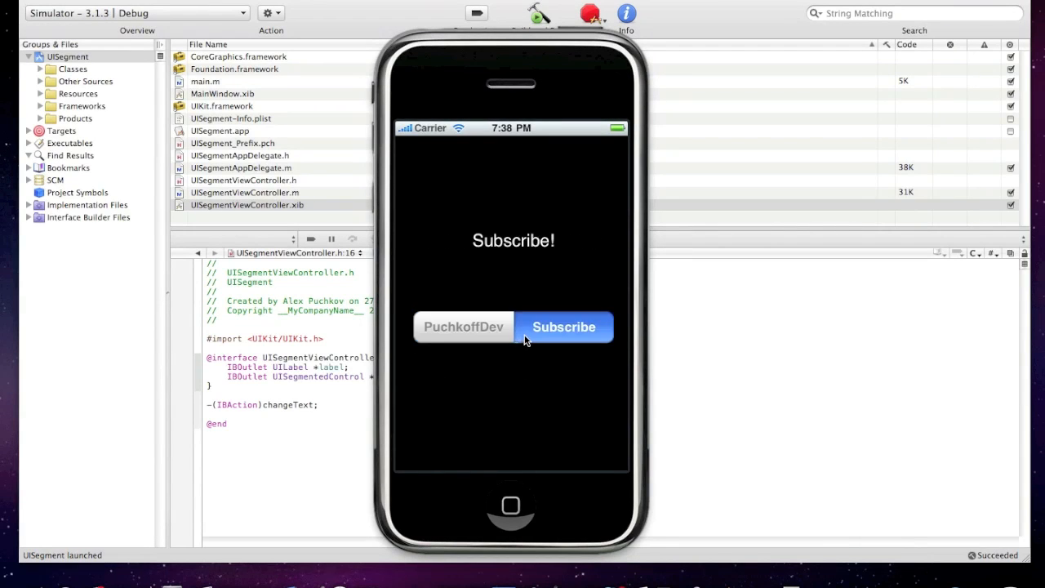
left_click(464, 327)
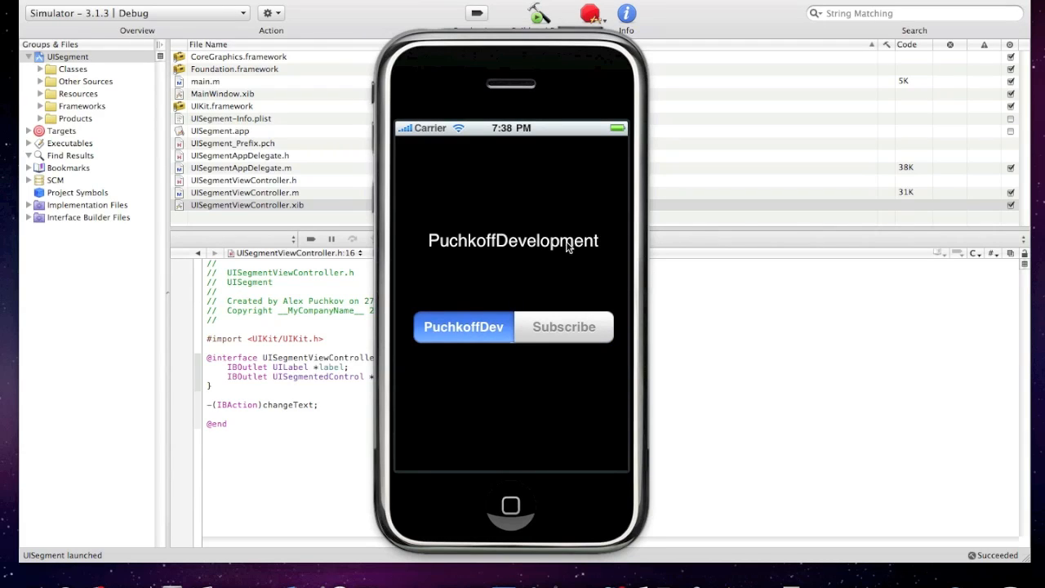
mouse_move(661, 549)
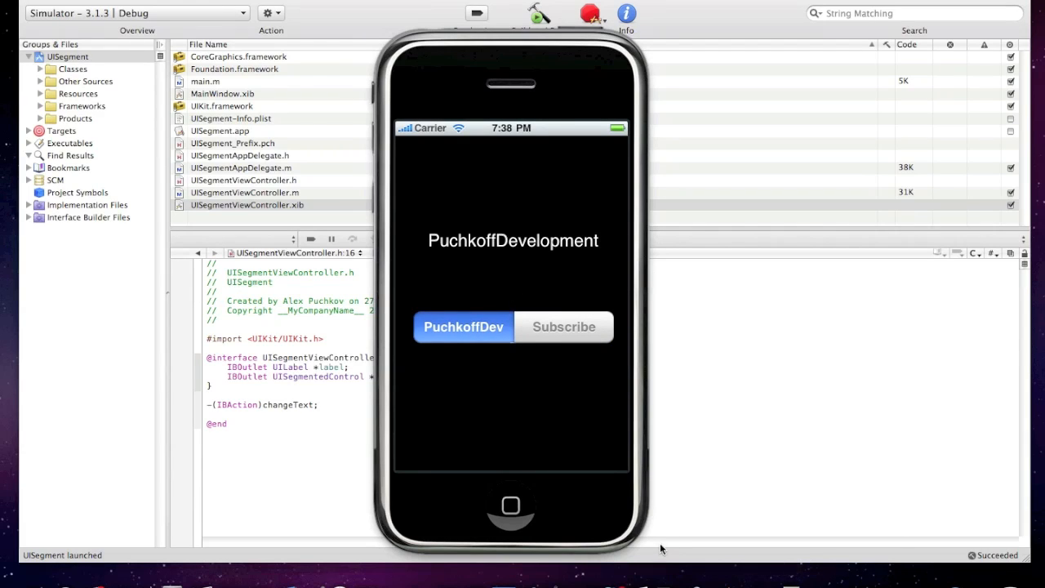
mouse_move(630, 311)
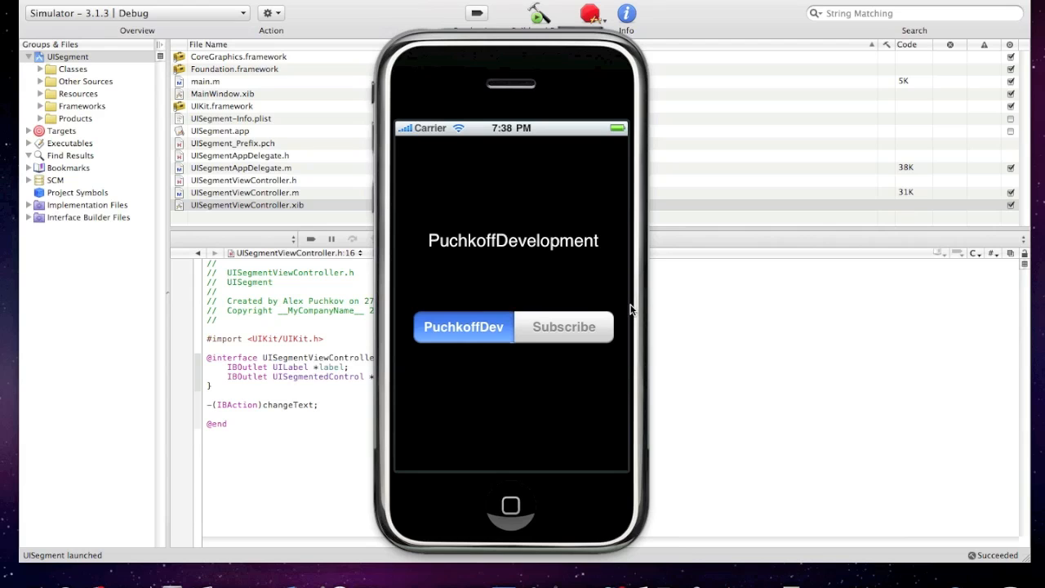
mouse_move(477, 249)
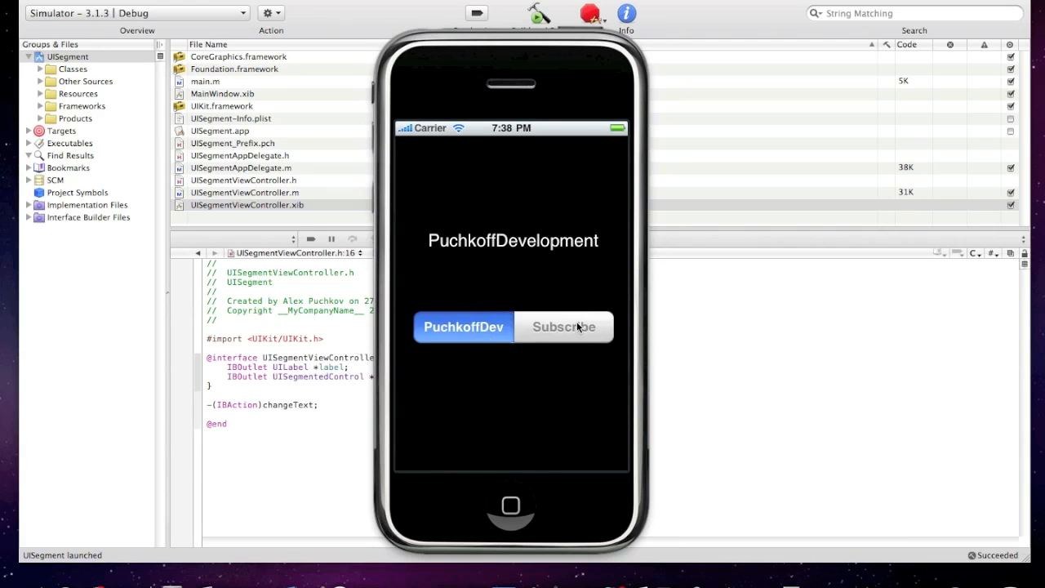
mouse_move(471, 338)
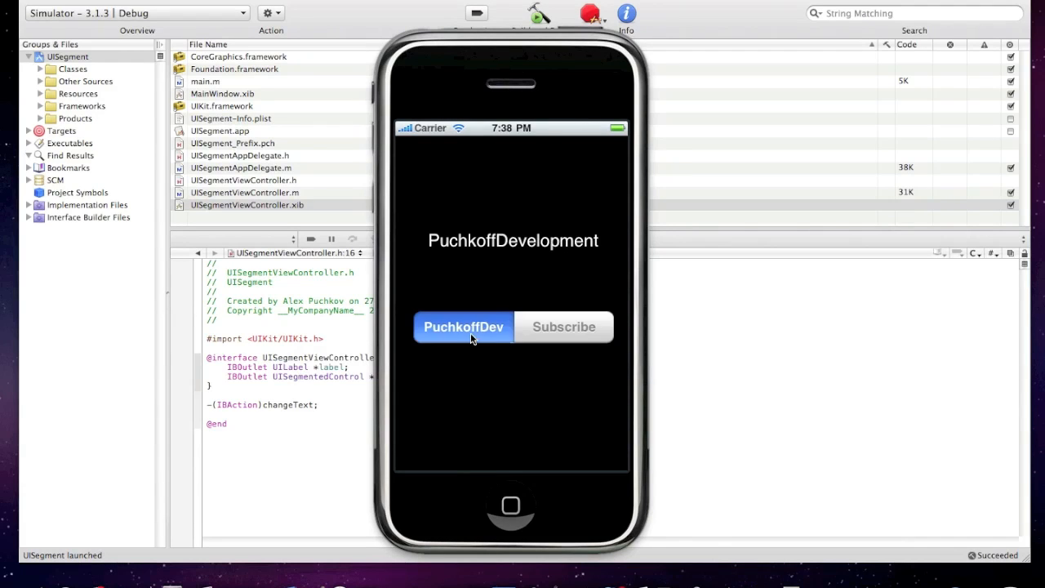
mouse_move(612, 342)
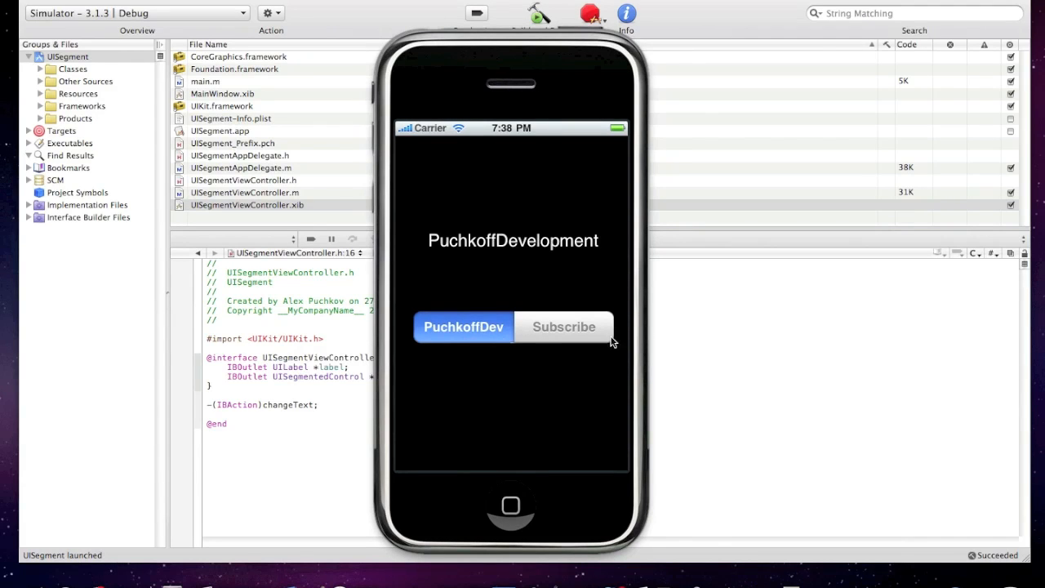
left_click(563, 326)
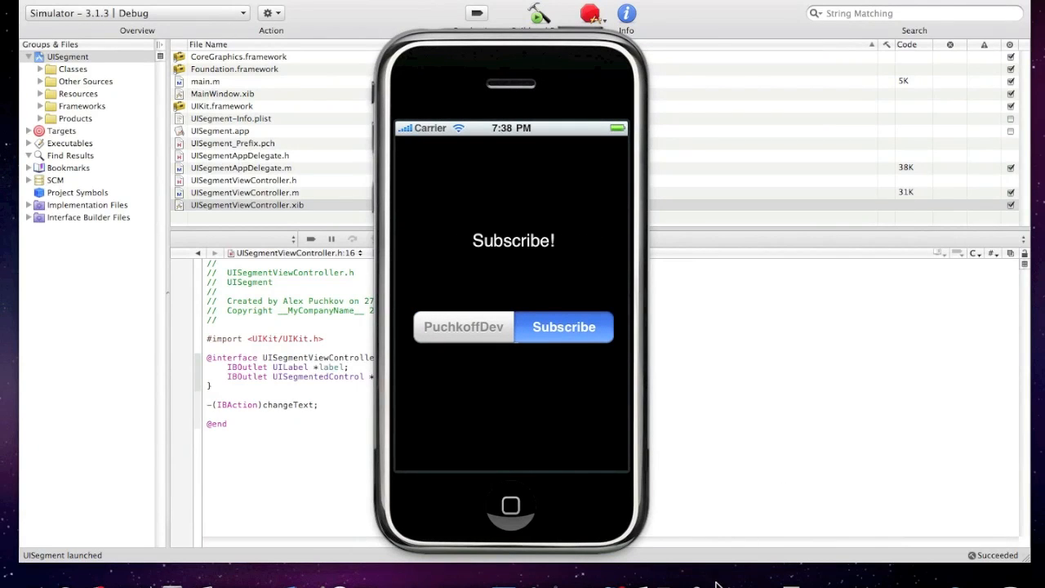
Step: Quit the iPhone Simulator from its dock icon
right_click(776, 580)
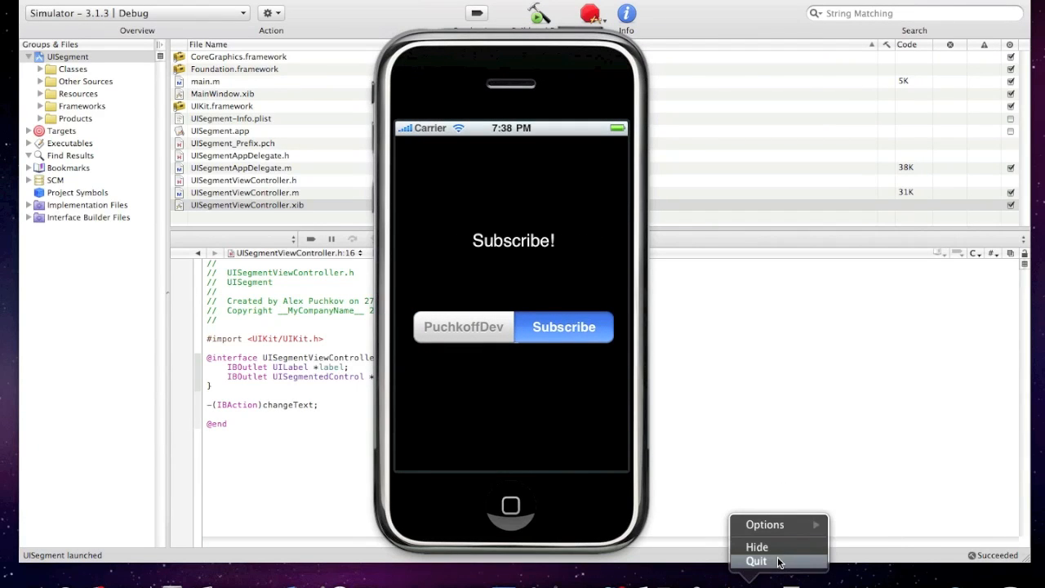
left_click(755, 562)
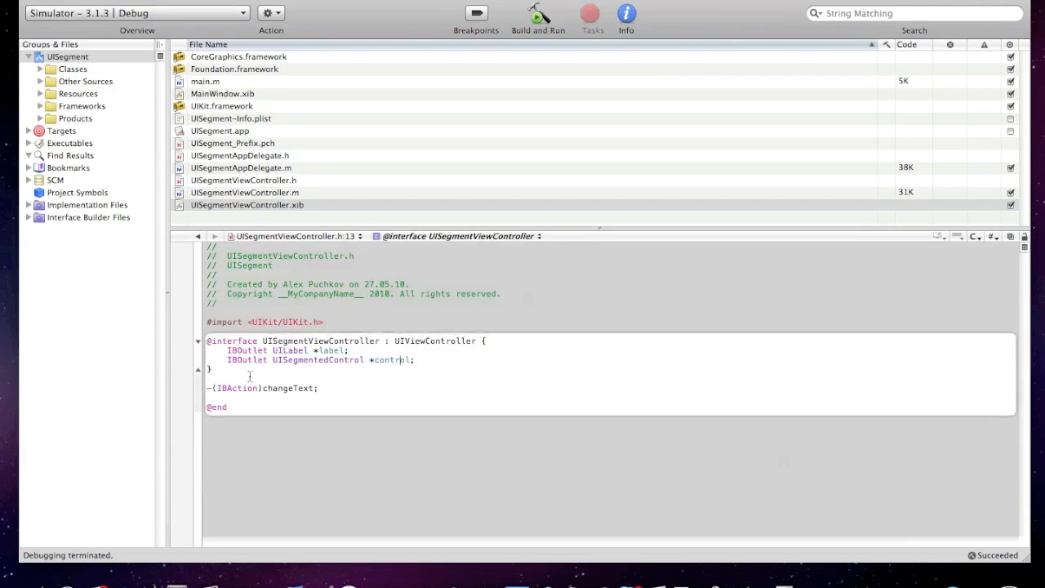
Step: Open UISegmentViewController.m and review the selectedSegmentIndex check in changeText
left_click(245, 193)
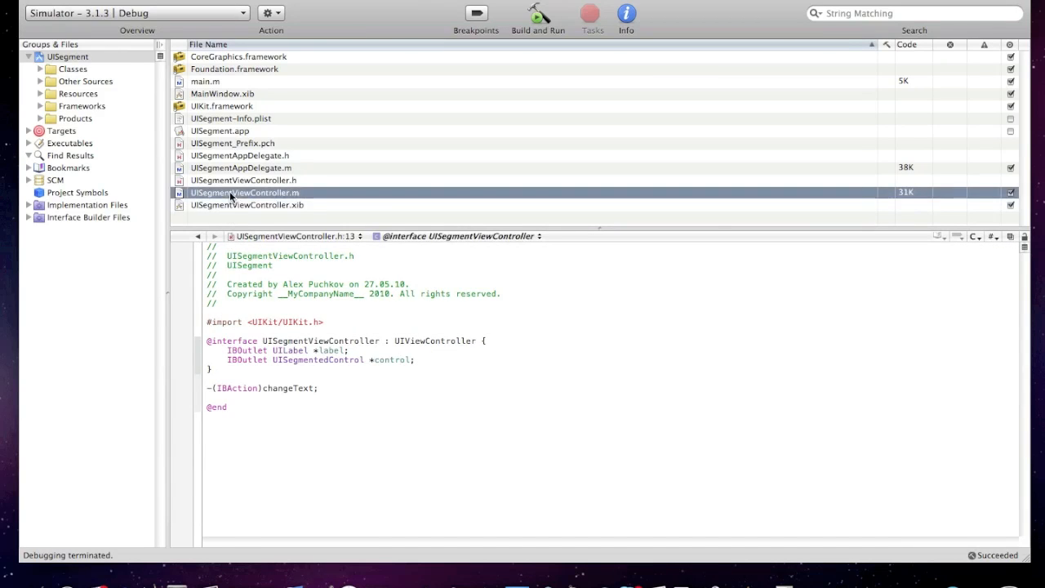
left_click(245, 193)
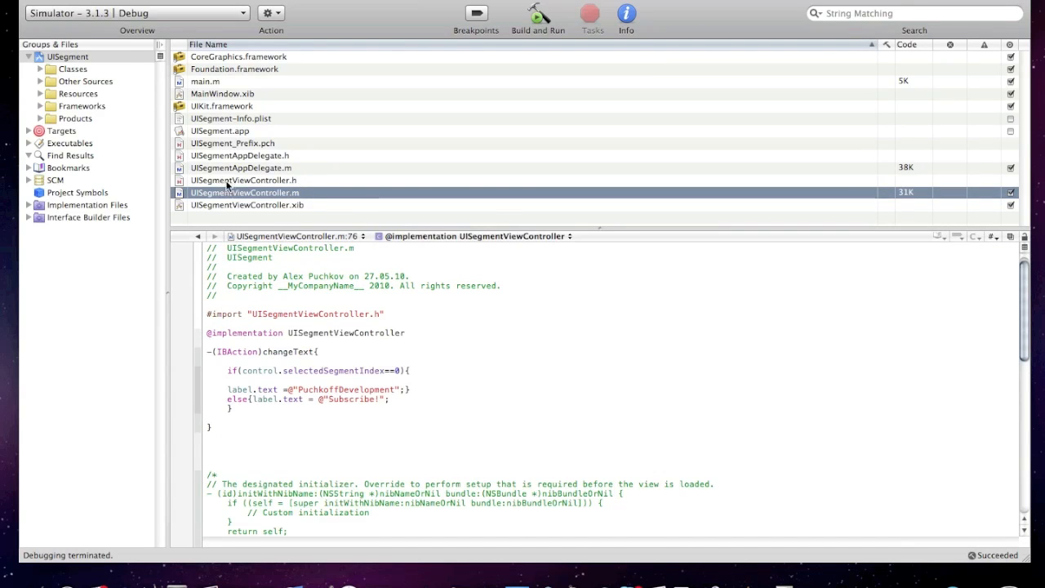
mouse_move(245, 205)
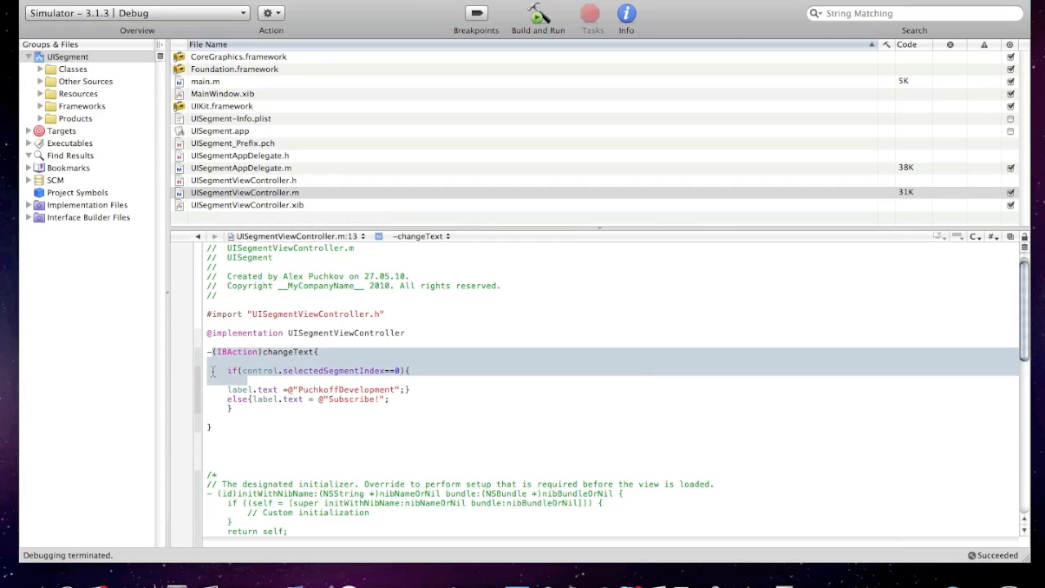
left_click(245, 369)
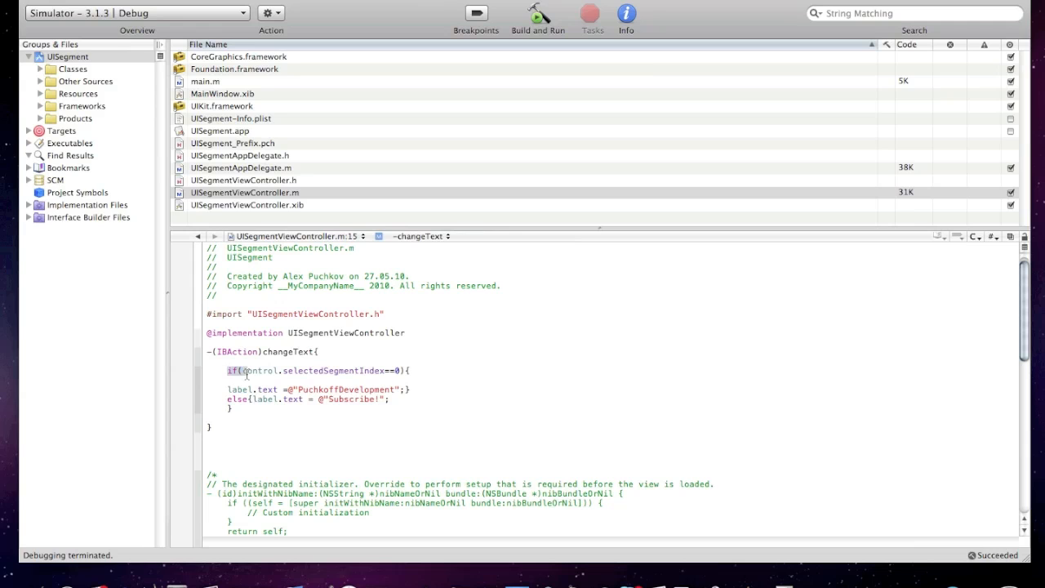